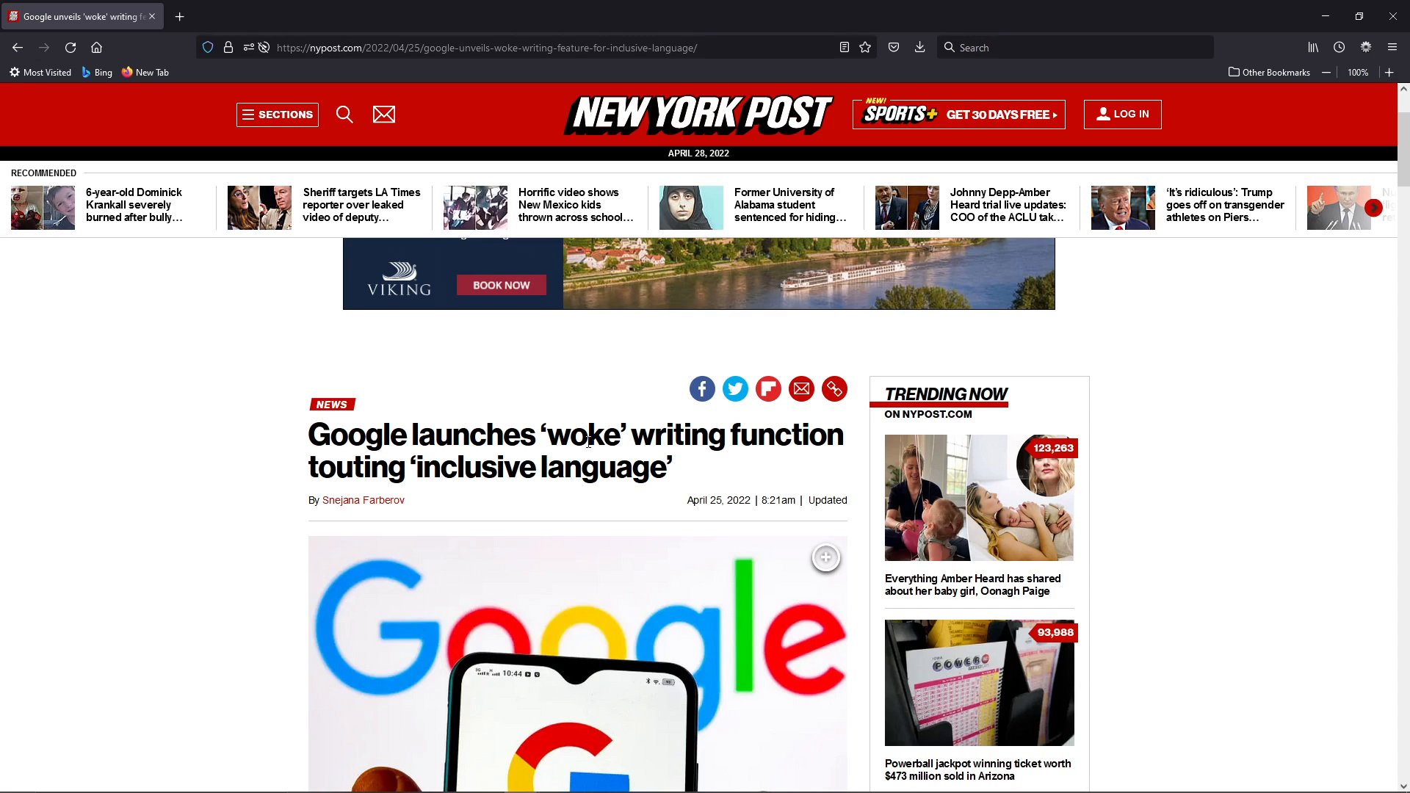
Highlight the headline's end, then the sentence about suggesting inclusive words, and clear the highlight
{"action": "left_click_drag", "start_coordinate": [628, 434], "coordinate": [500, 467]}
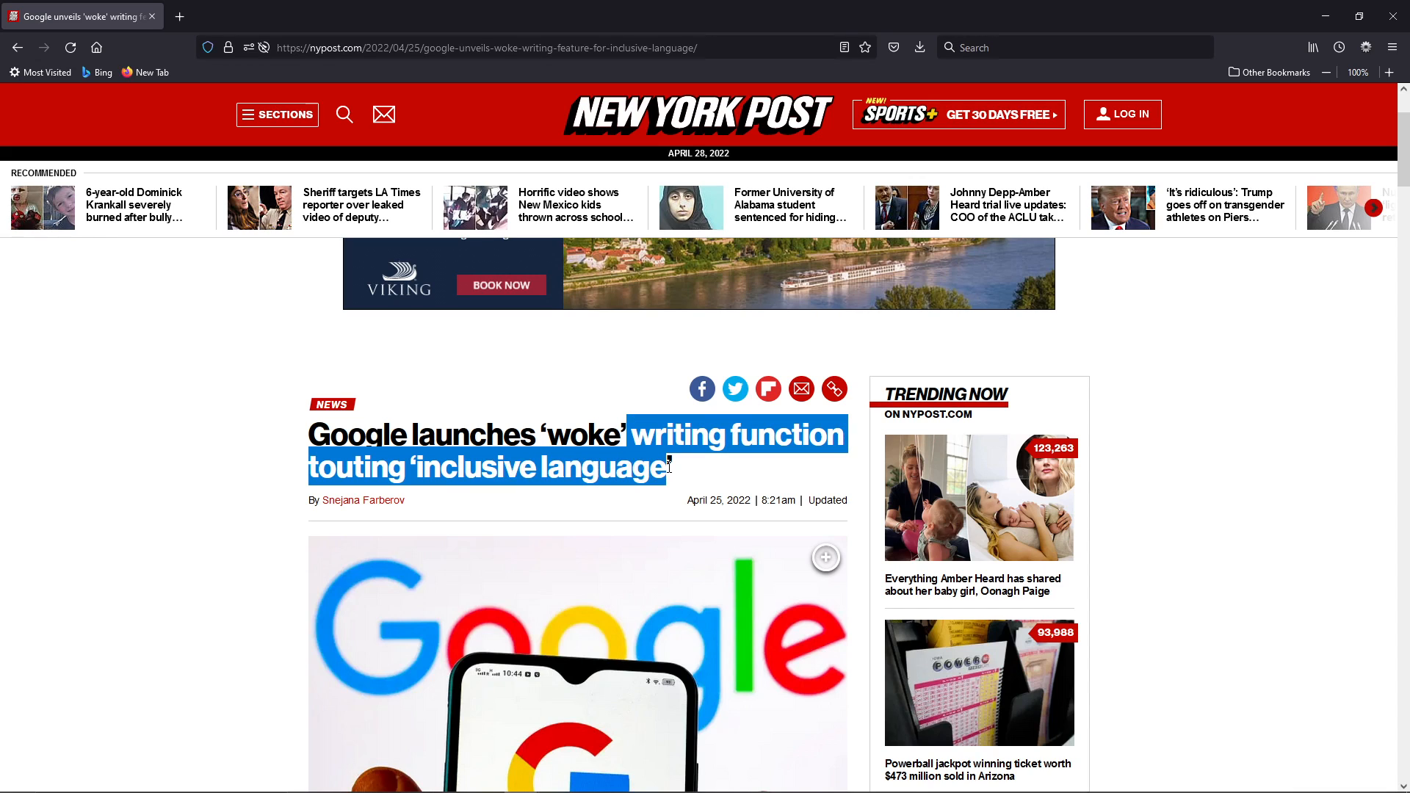
{"action": "scroll", "scroll_direction": "down", "scroll_amount": 3}
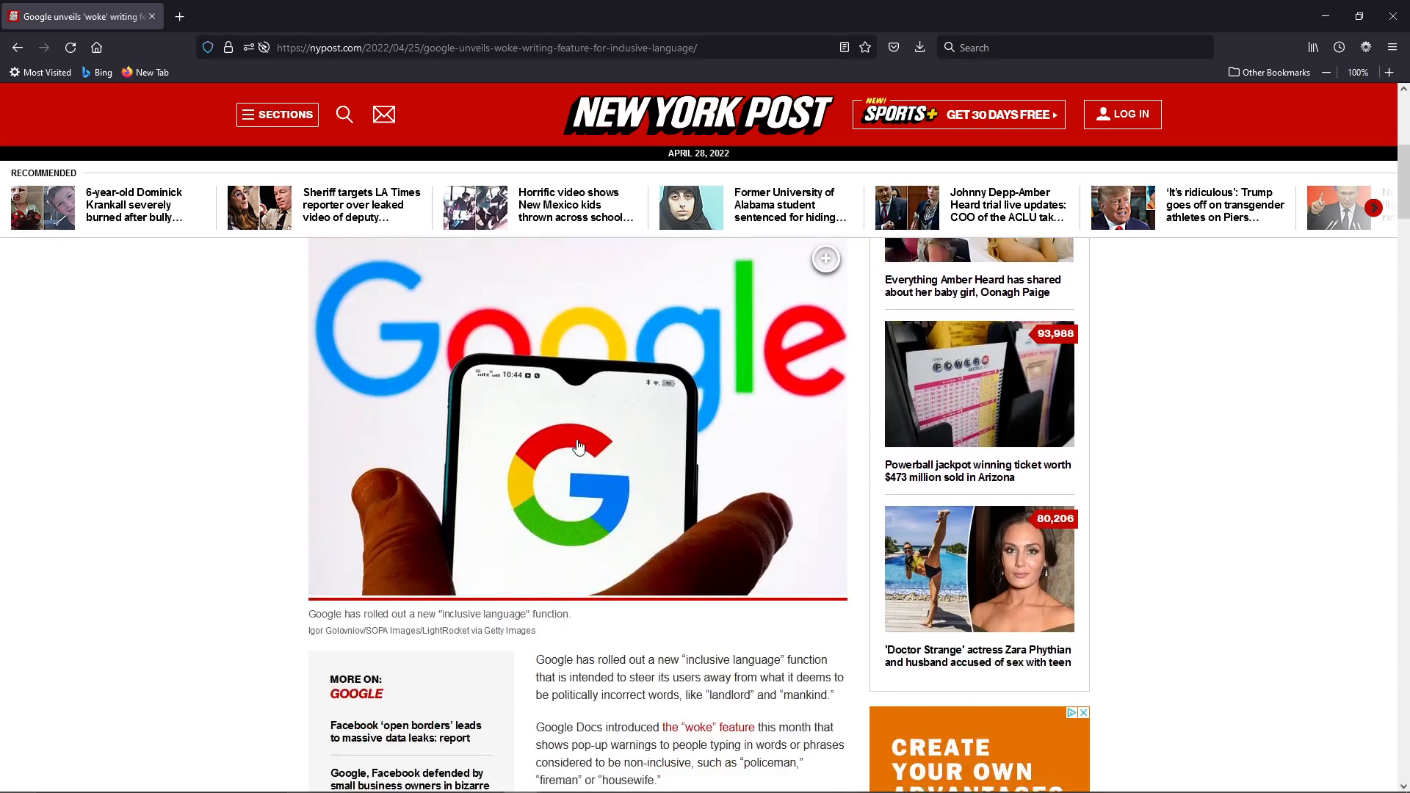
{"action": "scroll", "scroll_direction": "down", "scroll_amount": 3}
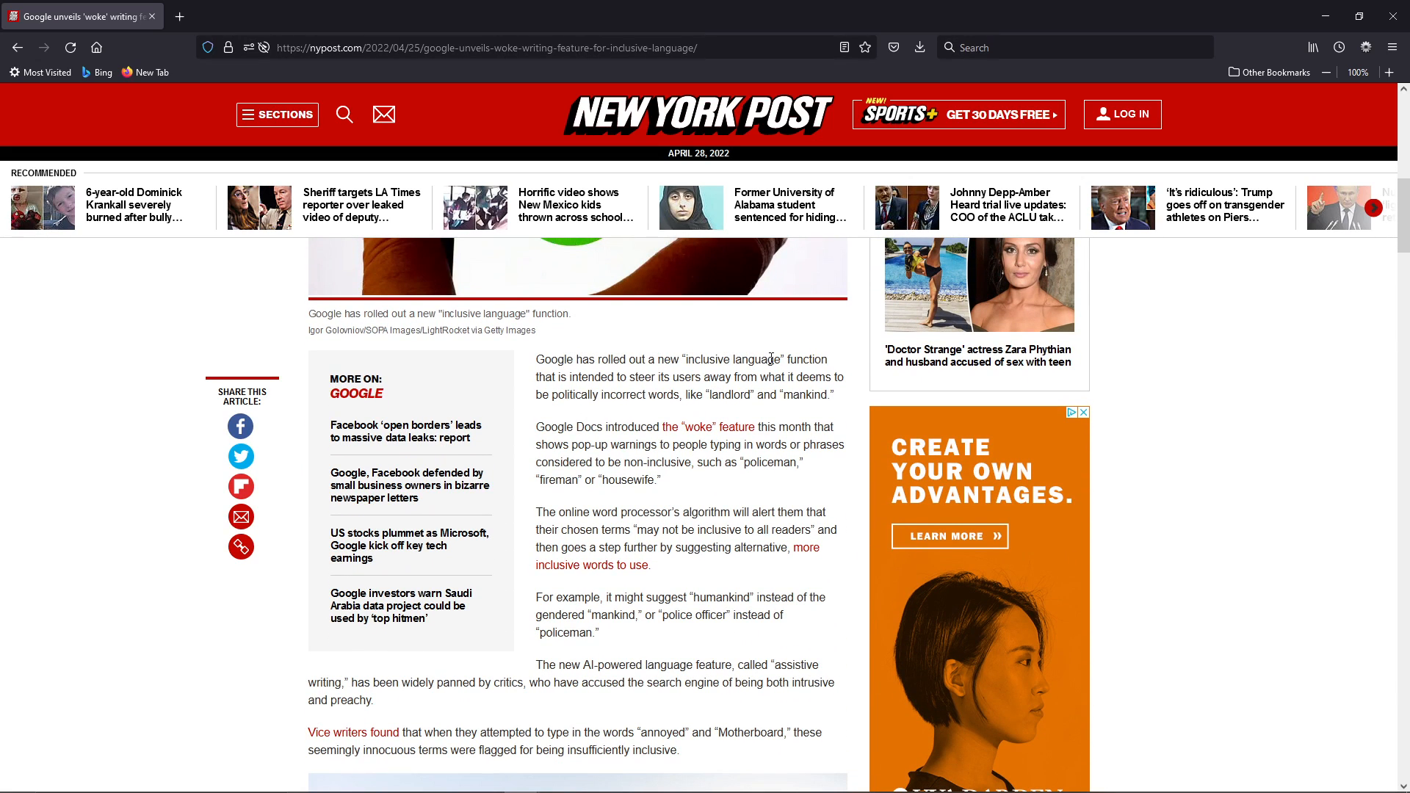
{"action": "mouse_move", "coordinate": [596, 377]}
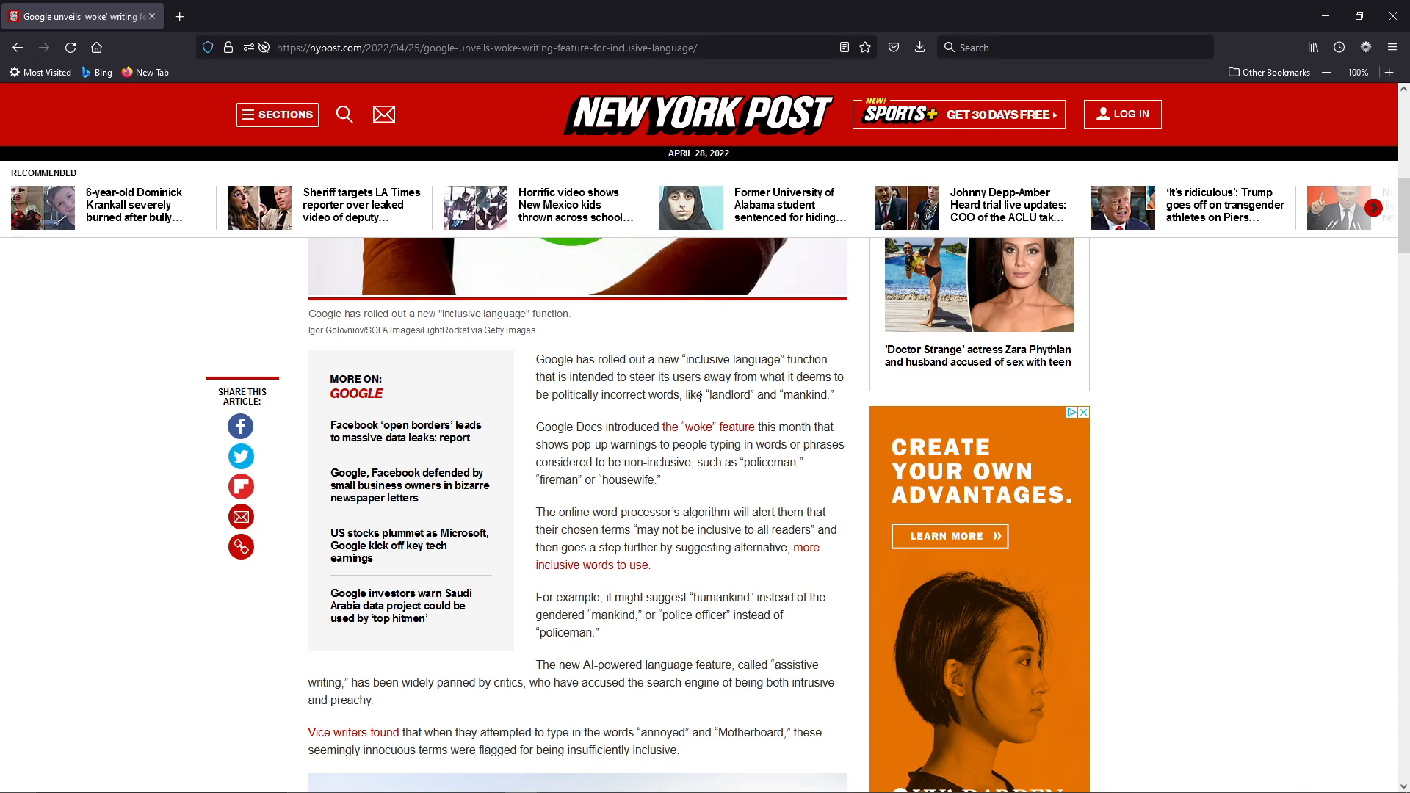
{"action": "mouse_move", "coordinate": [843, 400]}
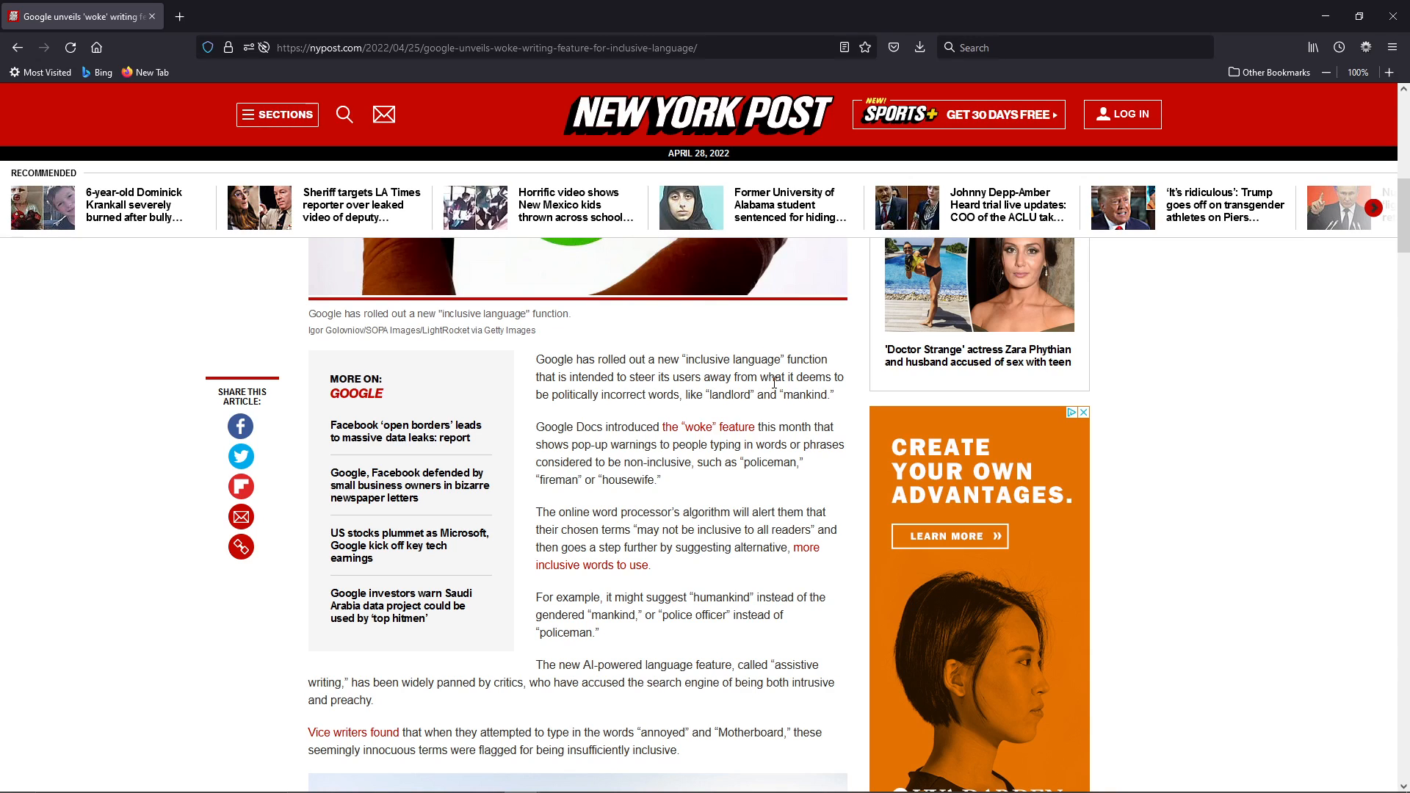
{"action": "mouse_move", "coordinate": [772, 382]}
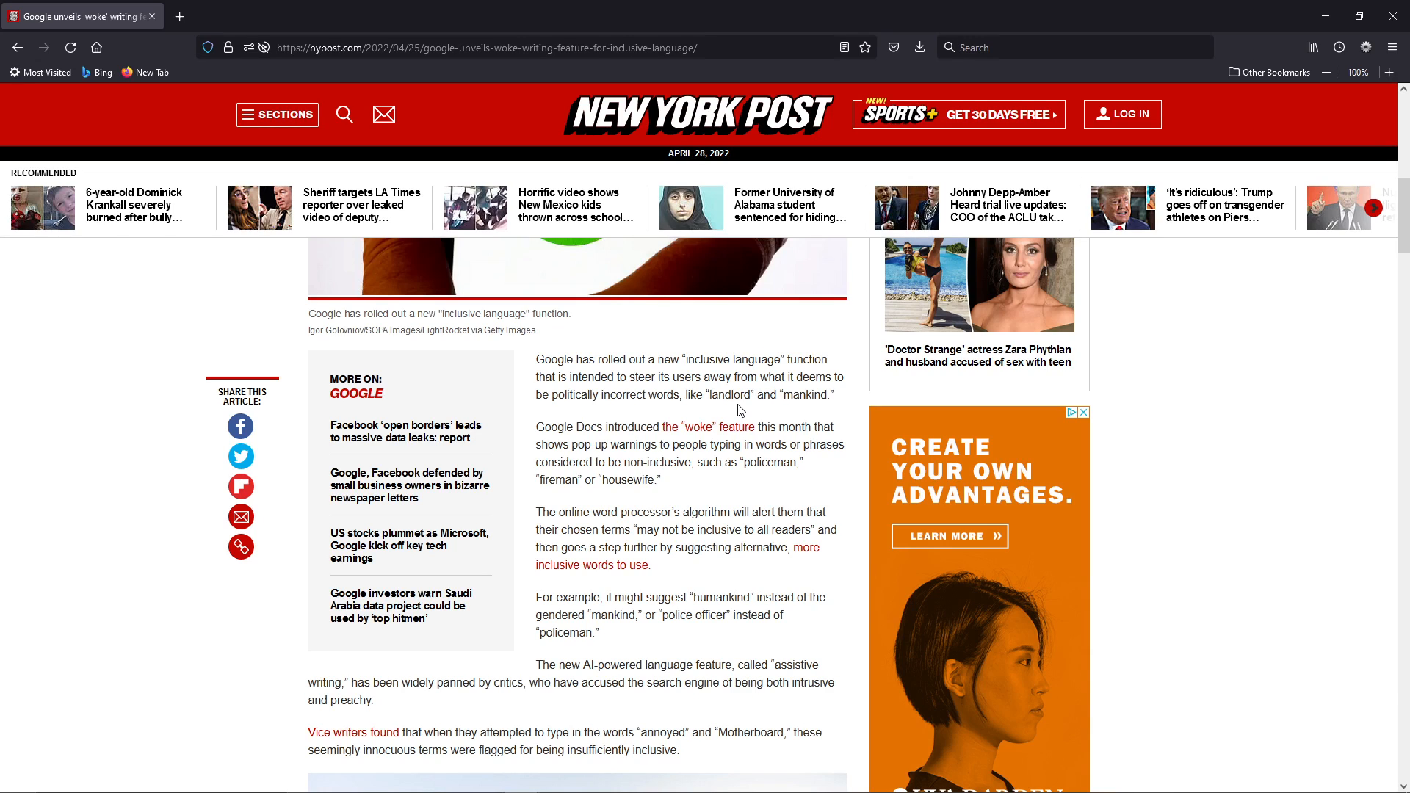
{"action": "mouse_move", "coordinate": [718, 391]}
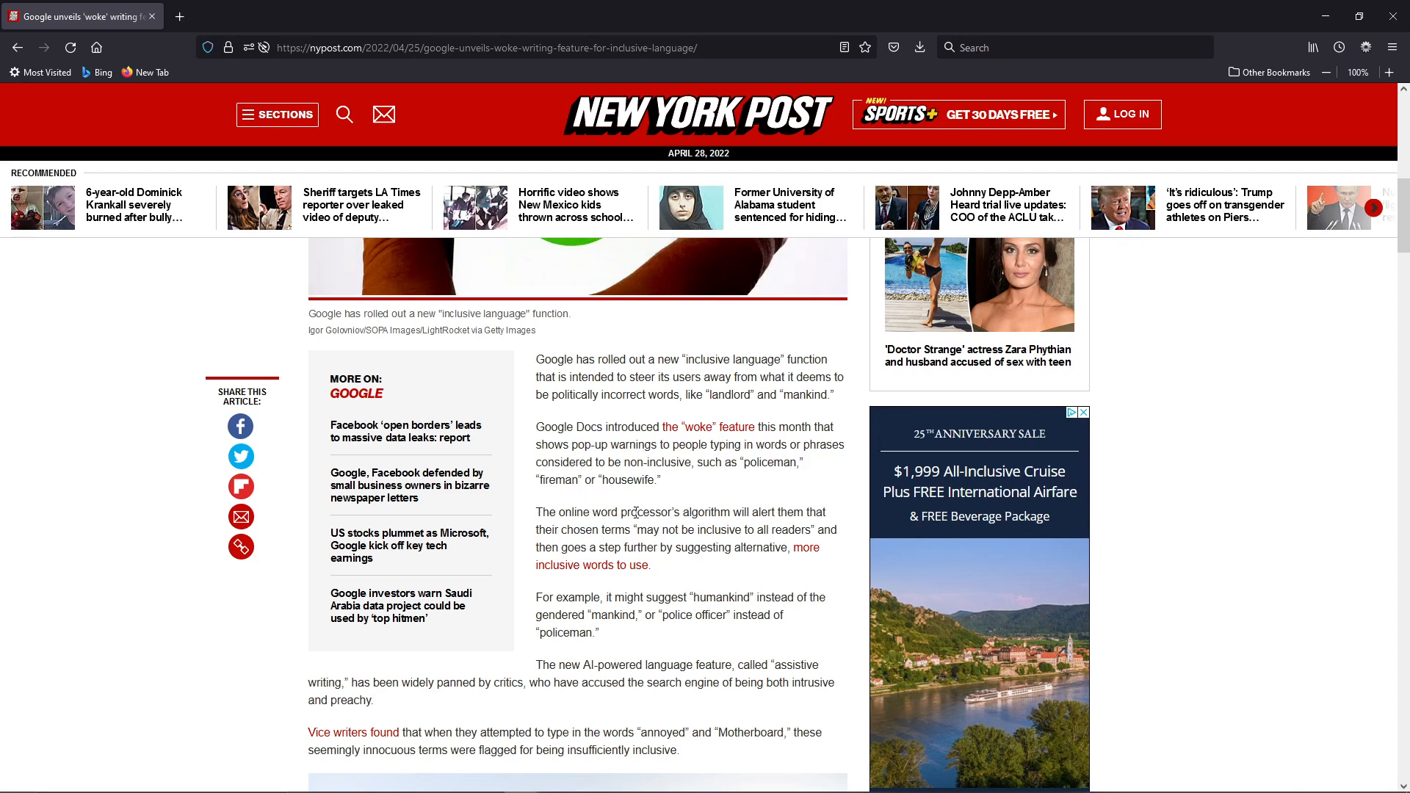
{"action": "mouse_move", "coordinate": [720, 511]}
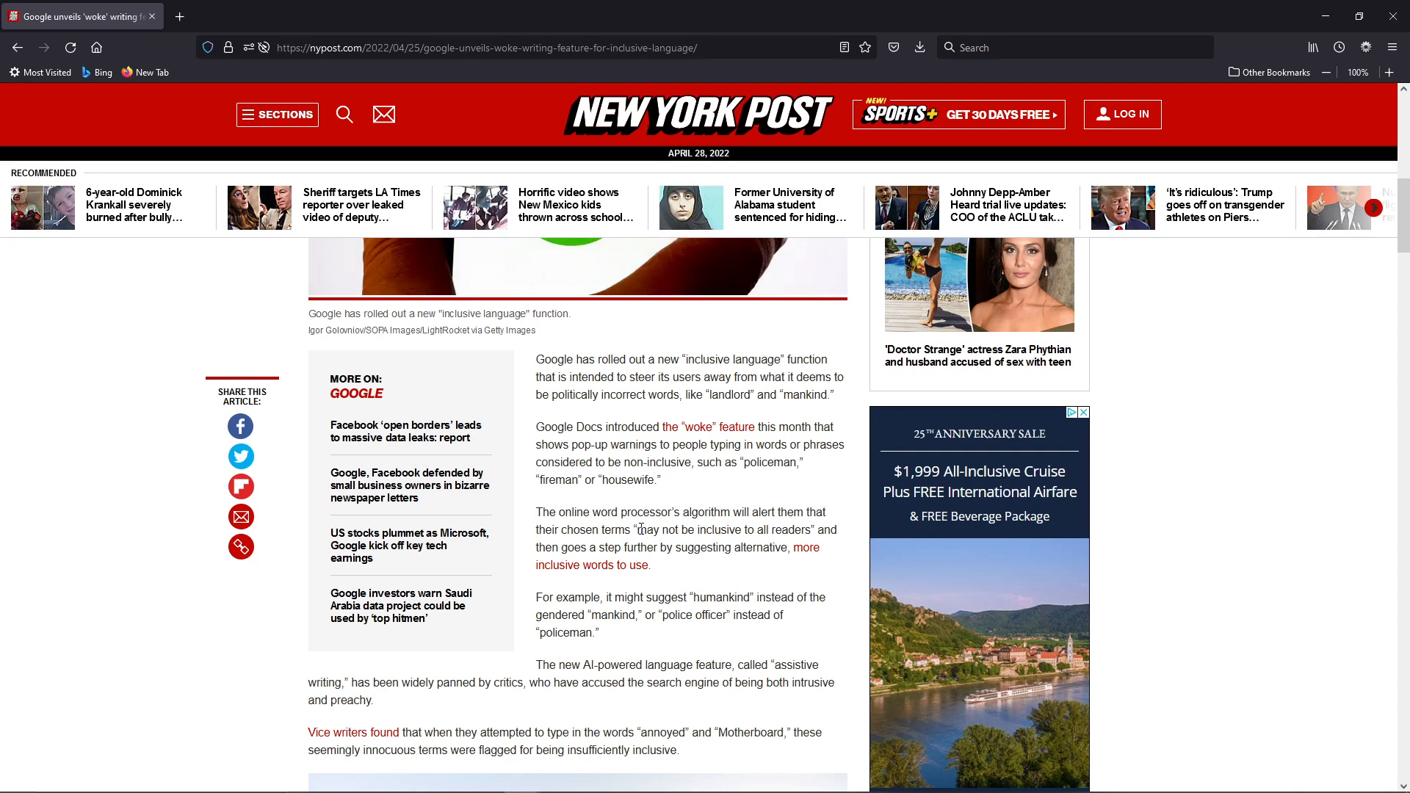
{"action": "left_click_drag", "start_coordinate": [637, 531], "coordinate": [802, 531]}
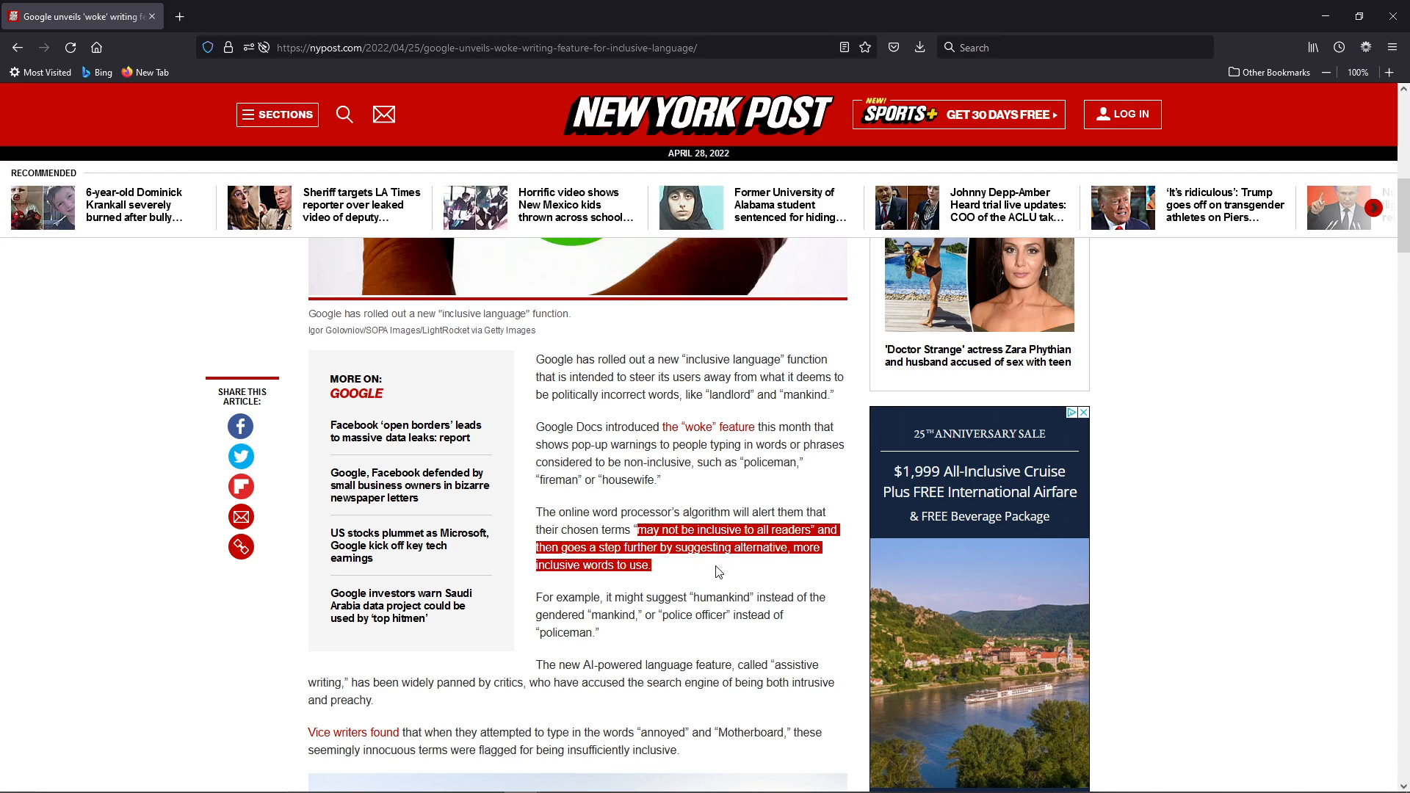
{"action": "left_click", "coordinate": [742, 611]}
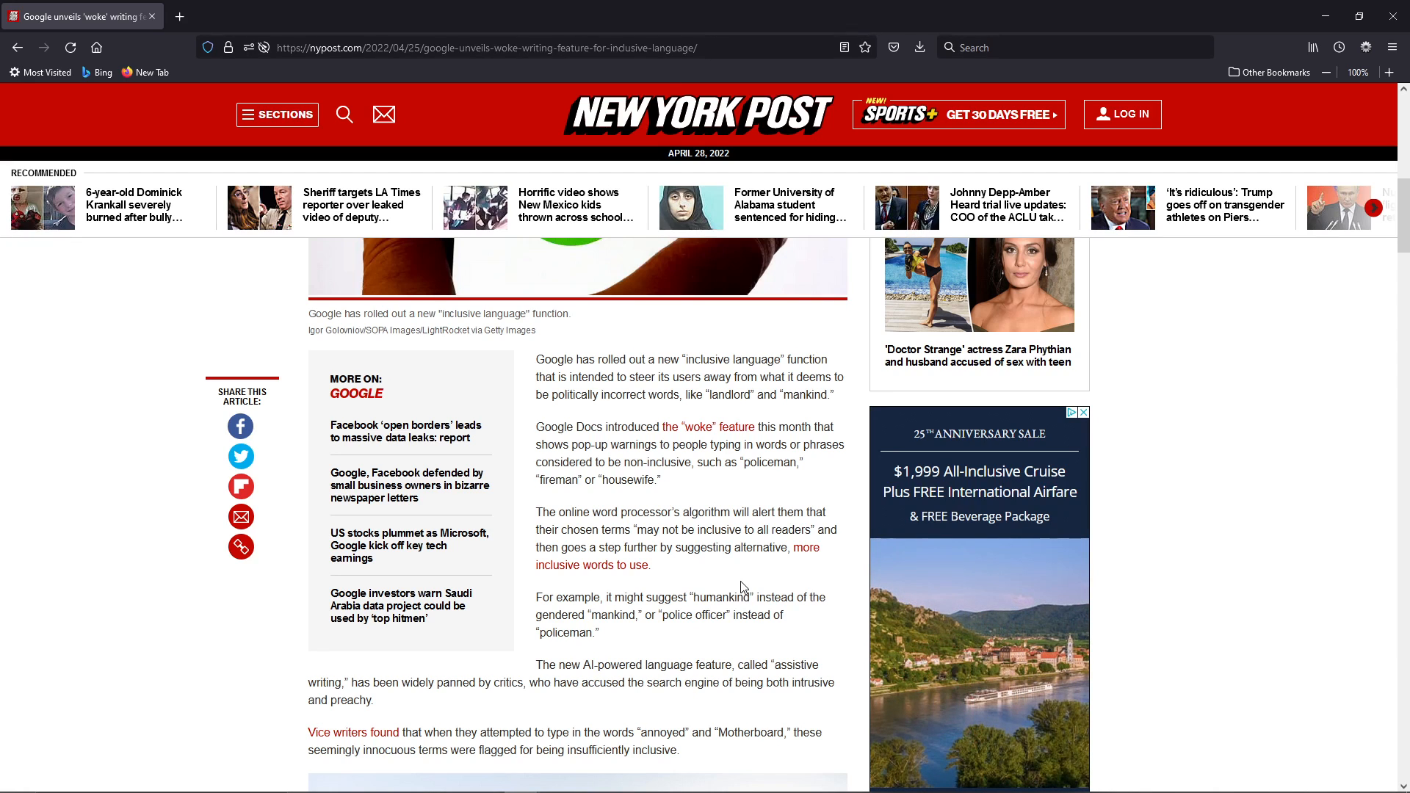
Read down to the Vice writers passage, highlighting the critics' 'intrusive and preachy' accusation
{"action": "scroll", "scroll_direction": "down", "scroll_amount": 3}
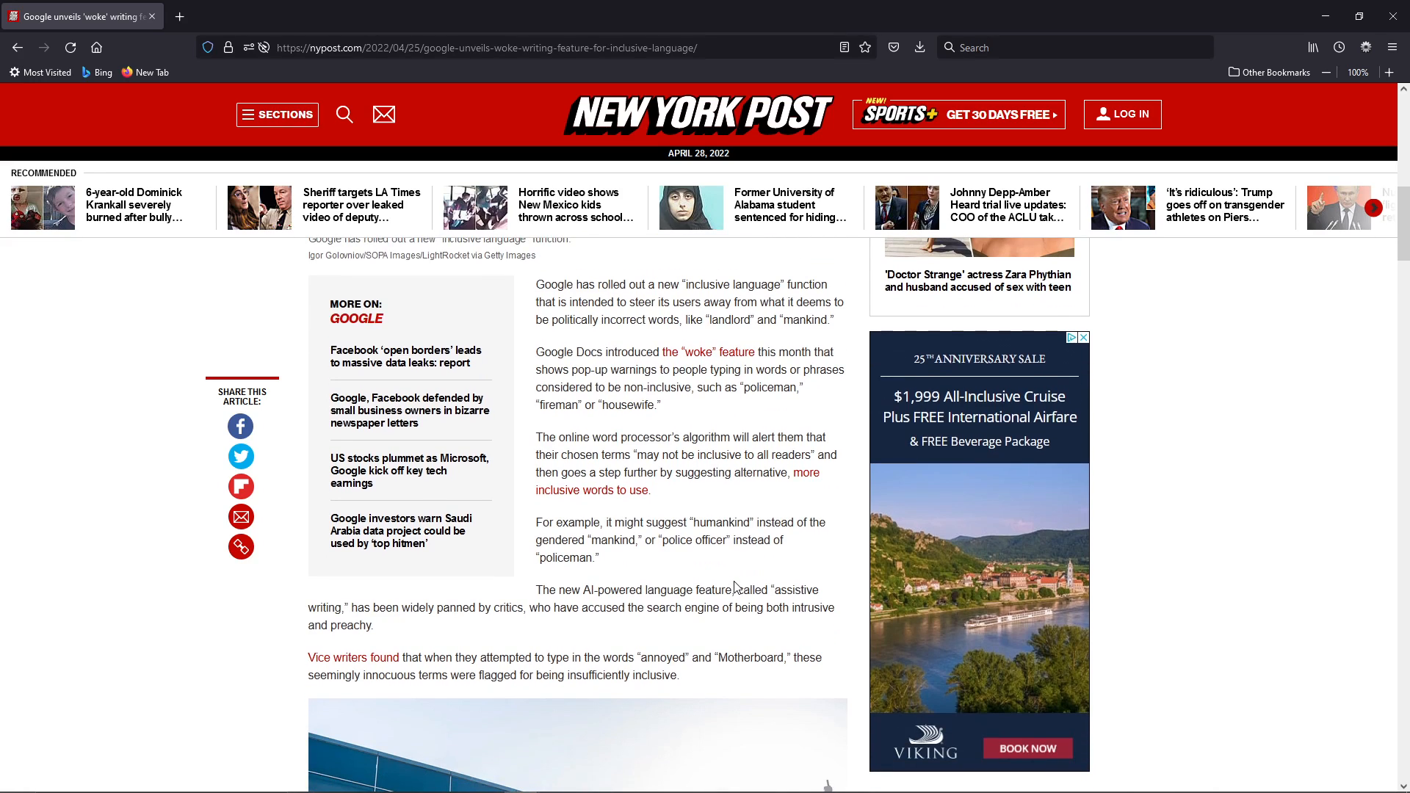
{"action": "mouse_move", "coordinate": [712, 570]}
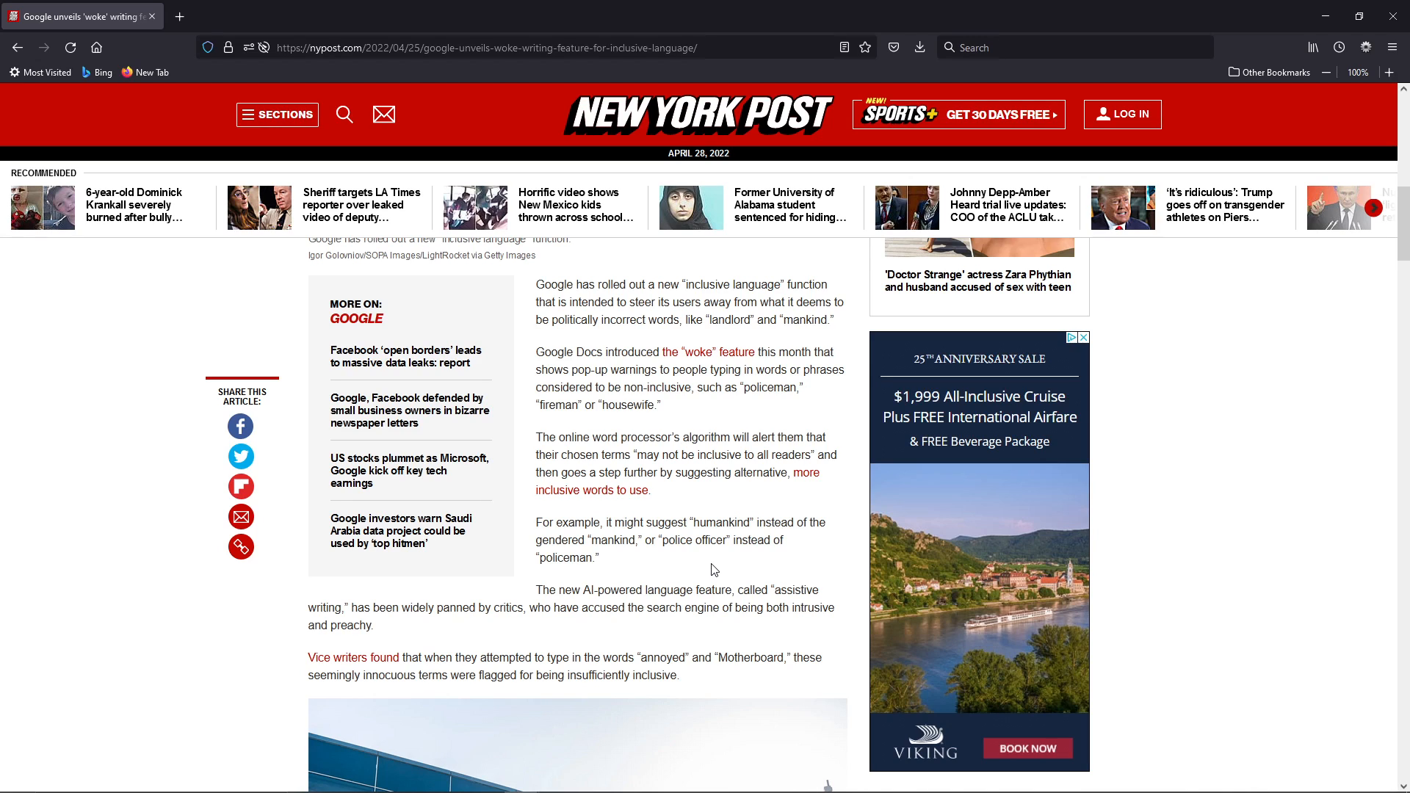
{"action": "mouse_move", "coordinate": [714, 570]}
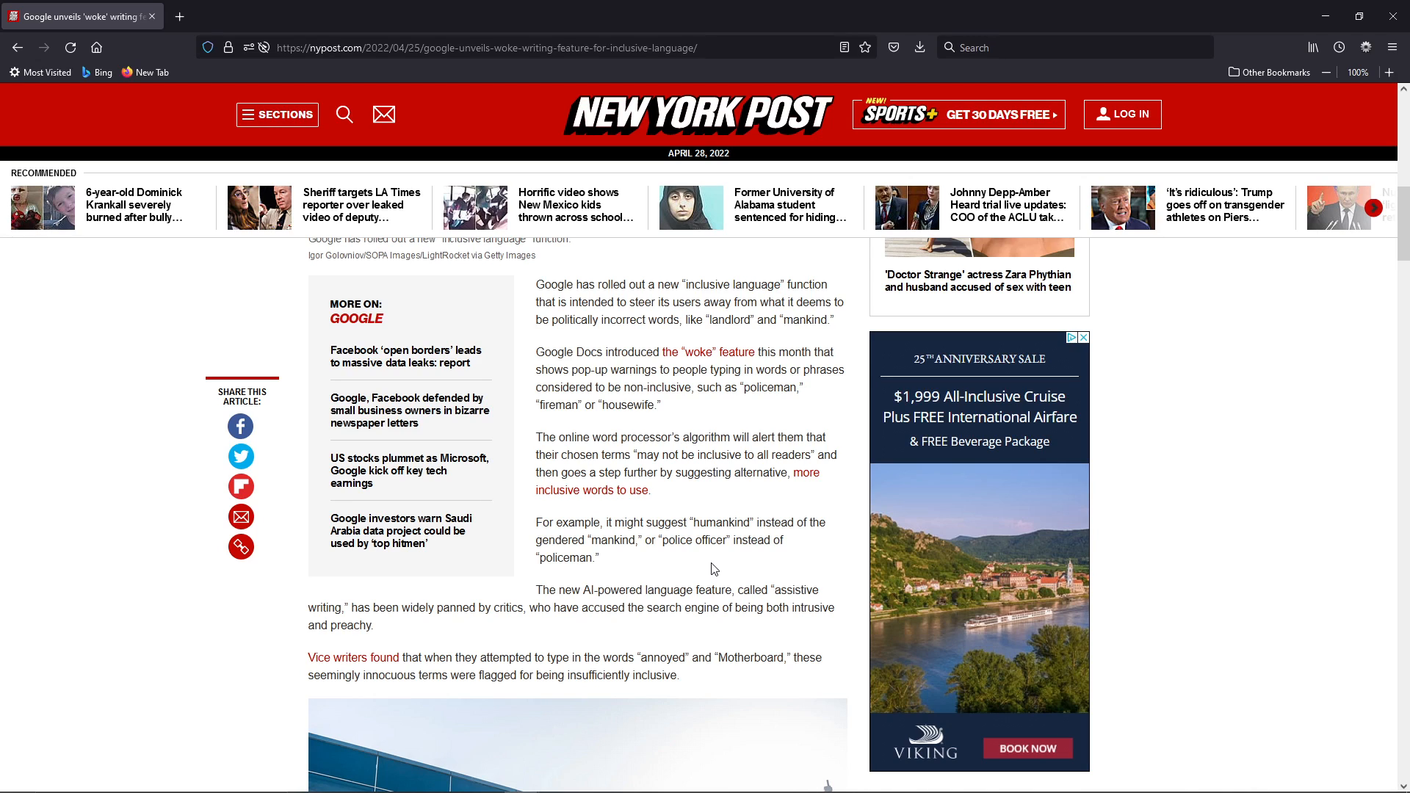
{"action": "scroll", "scroll_direction": "down", "scroll_amount": 3}
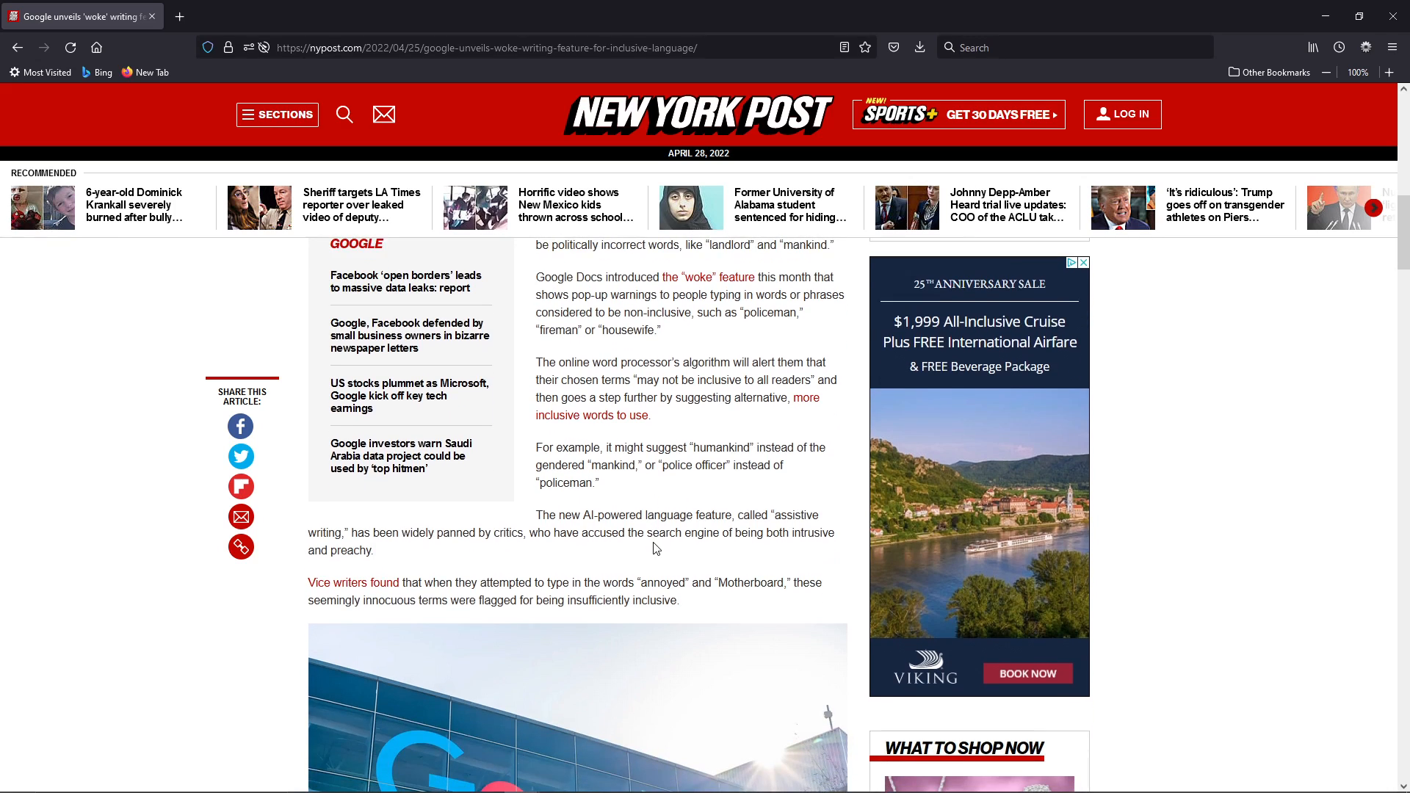
{"action": "mouse_move", "coordinate": [611, 464]}
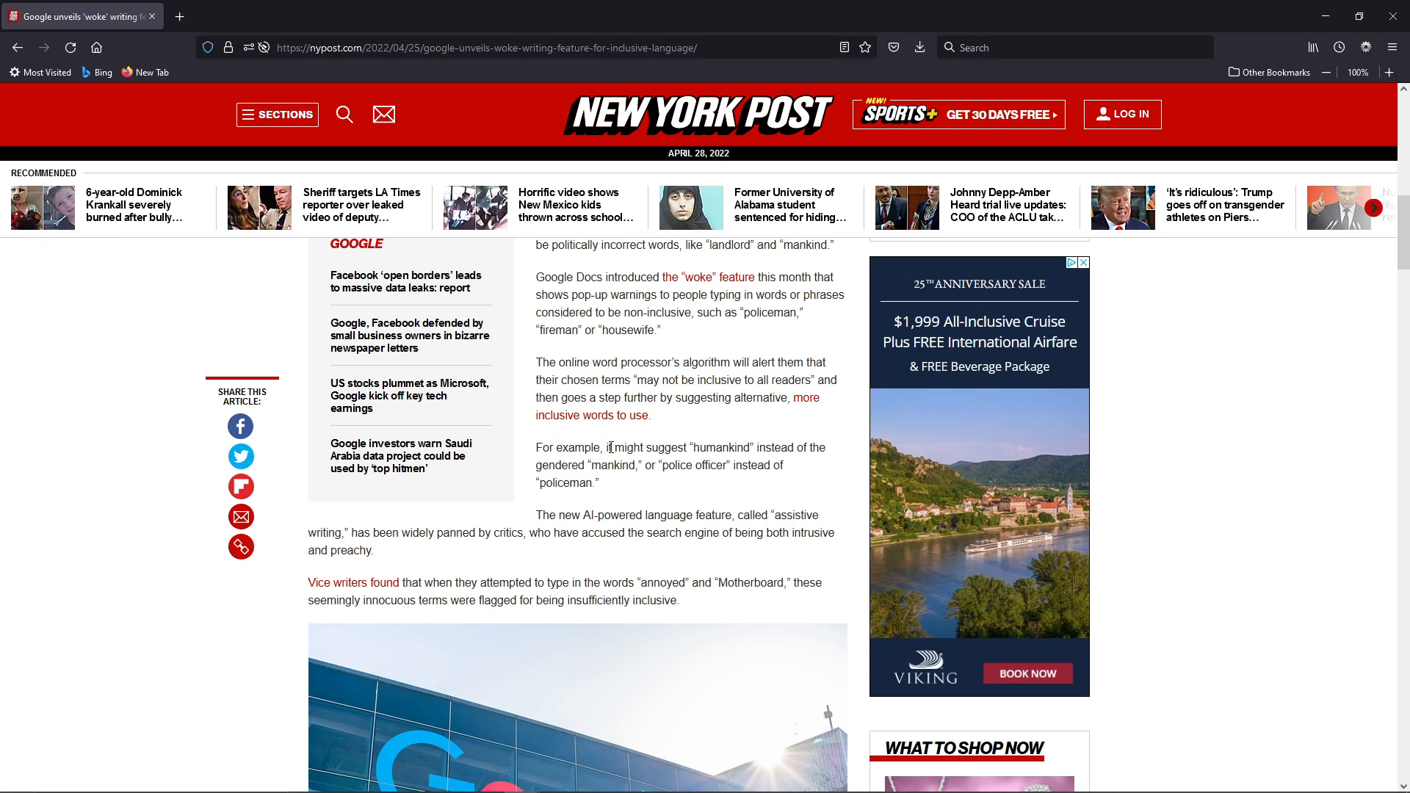
{"action": "left_click_drag", "start_coordinate": [604, 447], "coordinate": [715, 447]}
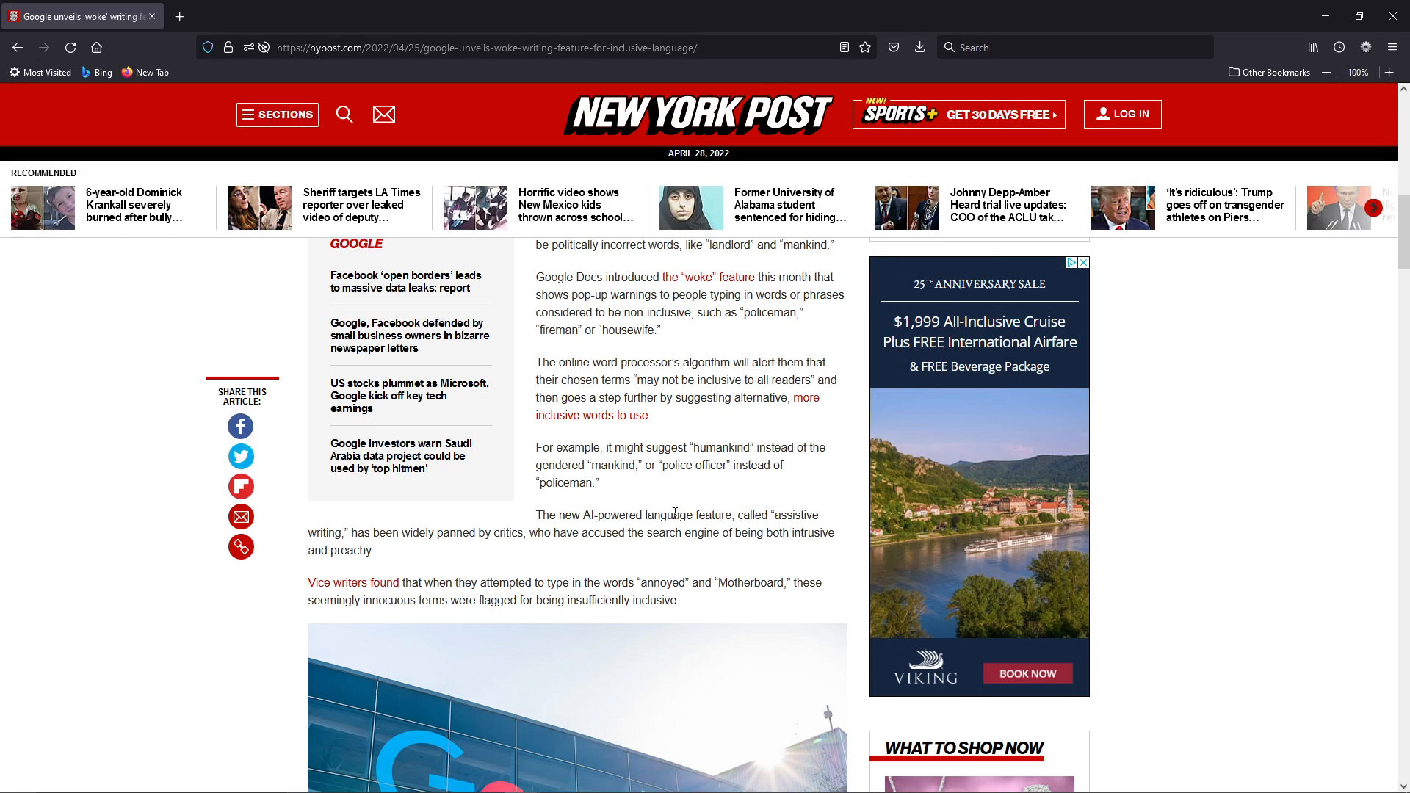
{"action": "mouse_move", "coordinate": [606, 512]}
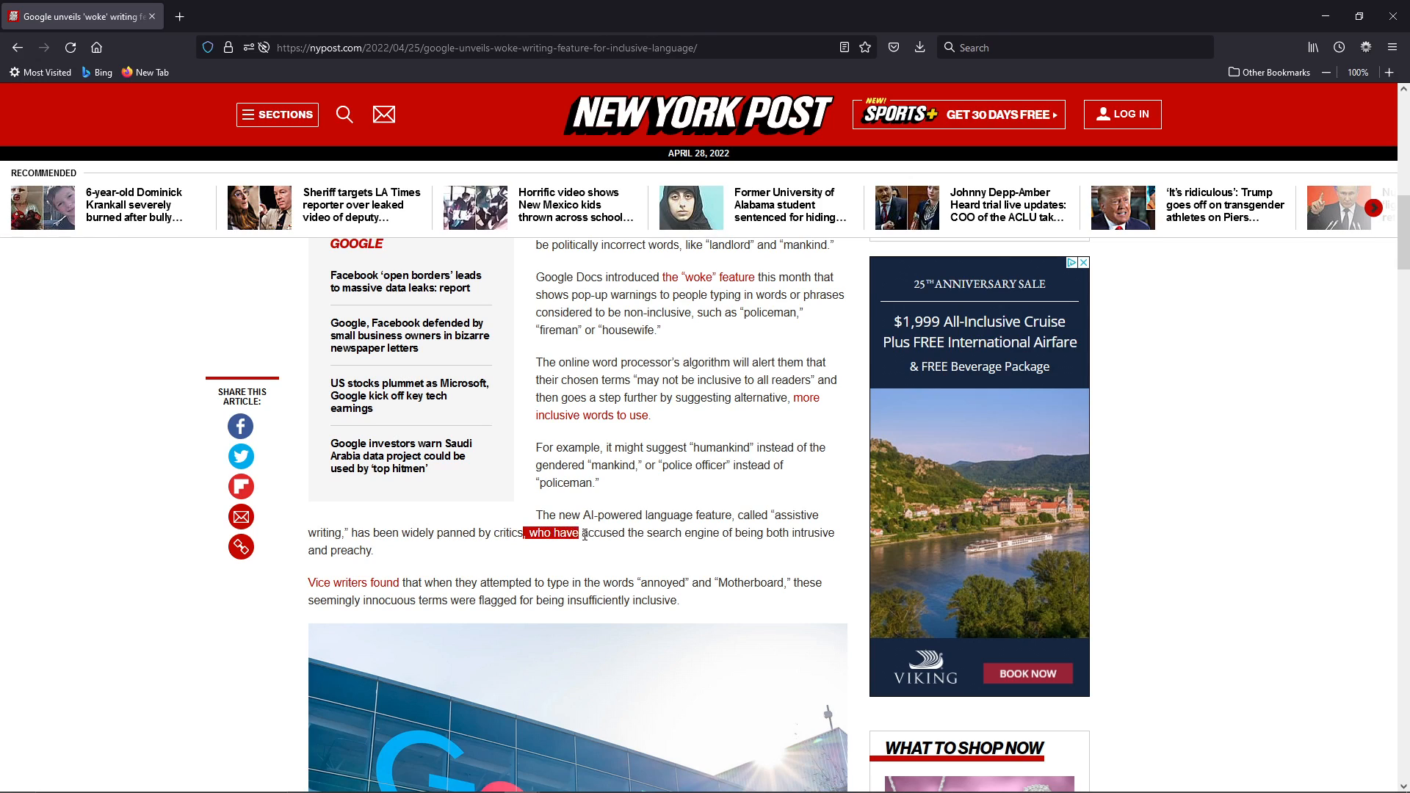
{"action": "left_click_drag", "start_coordinate": [580, 532], "coordinate": [688, 532]}
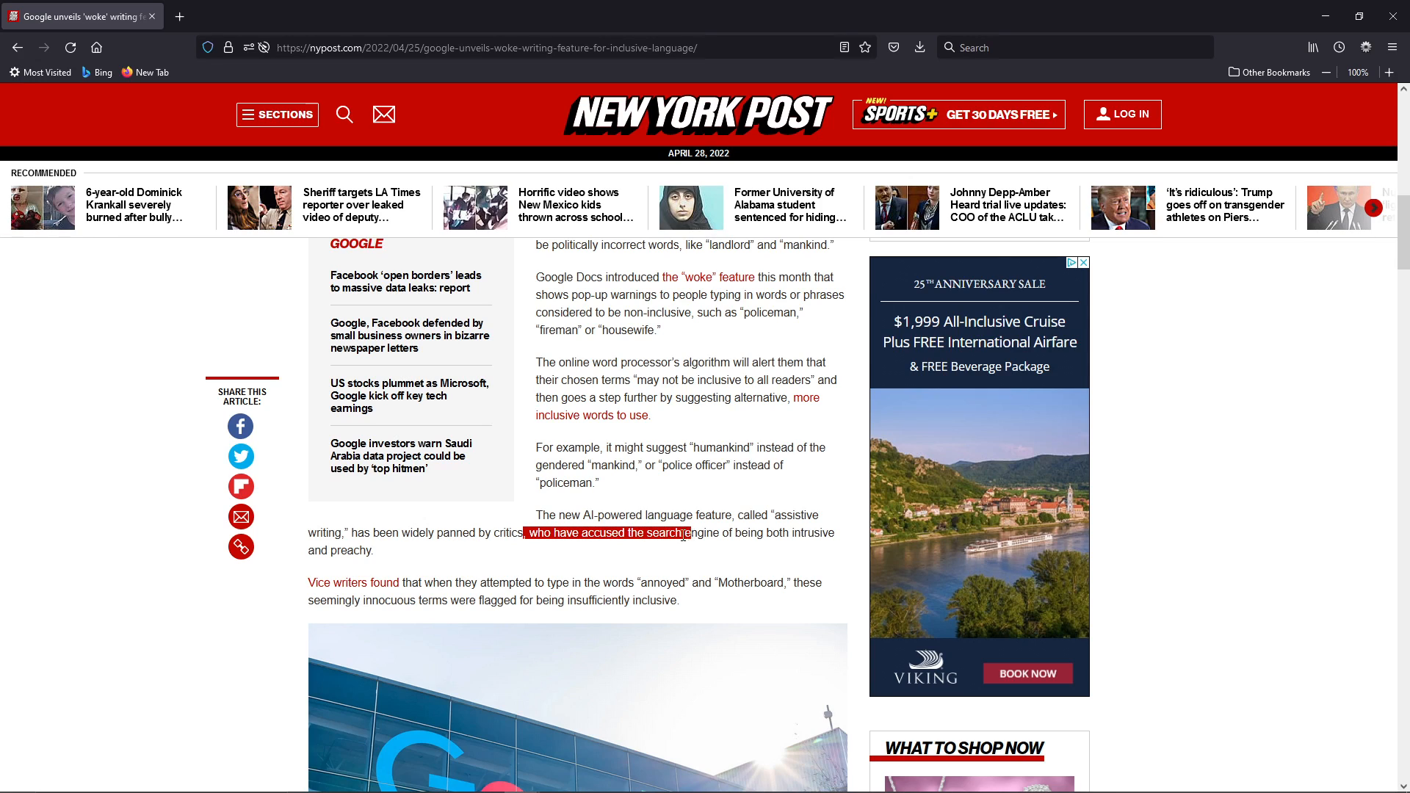
{"action": "left_click_drag", "start_coordinate": [683, 532], "coordinate": [376, 551]}
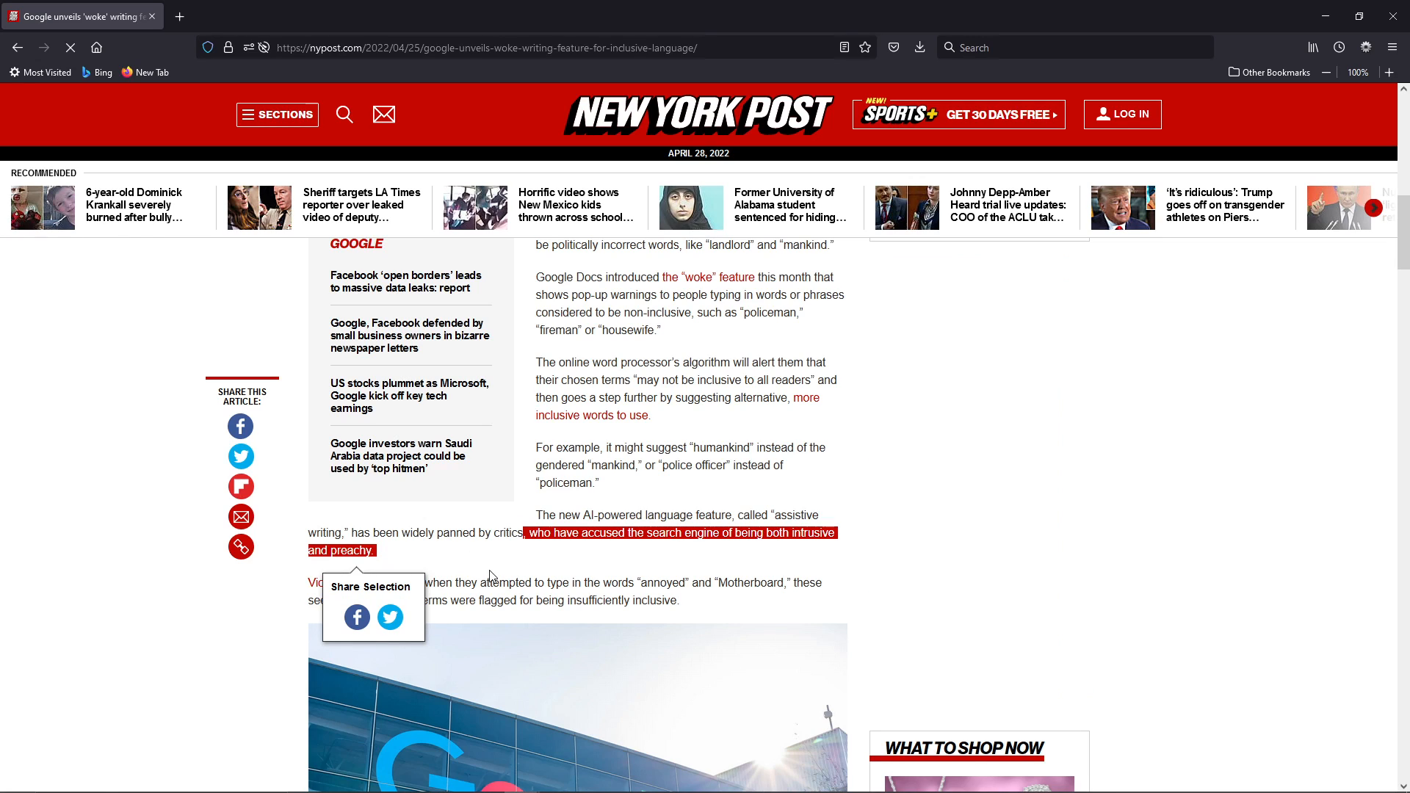
{"action": "scroll", "scroll_direction": "down", "scroll_amount": 3}
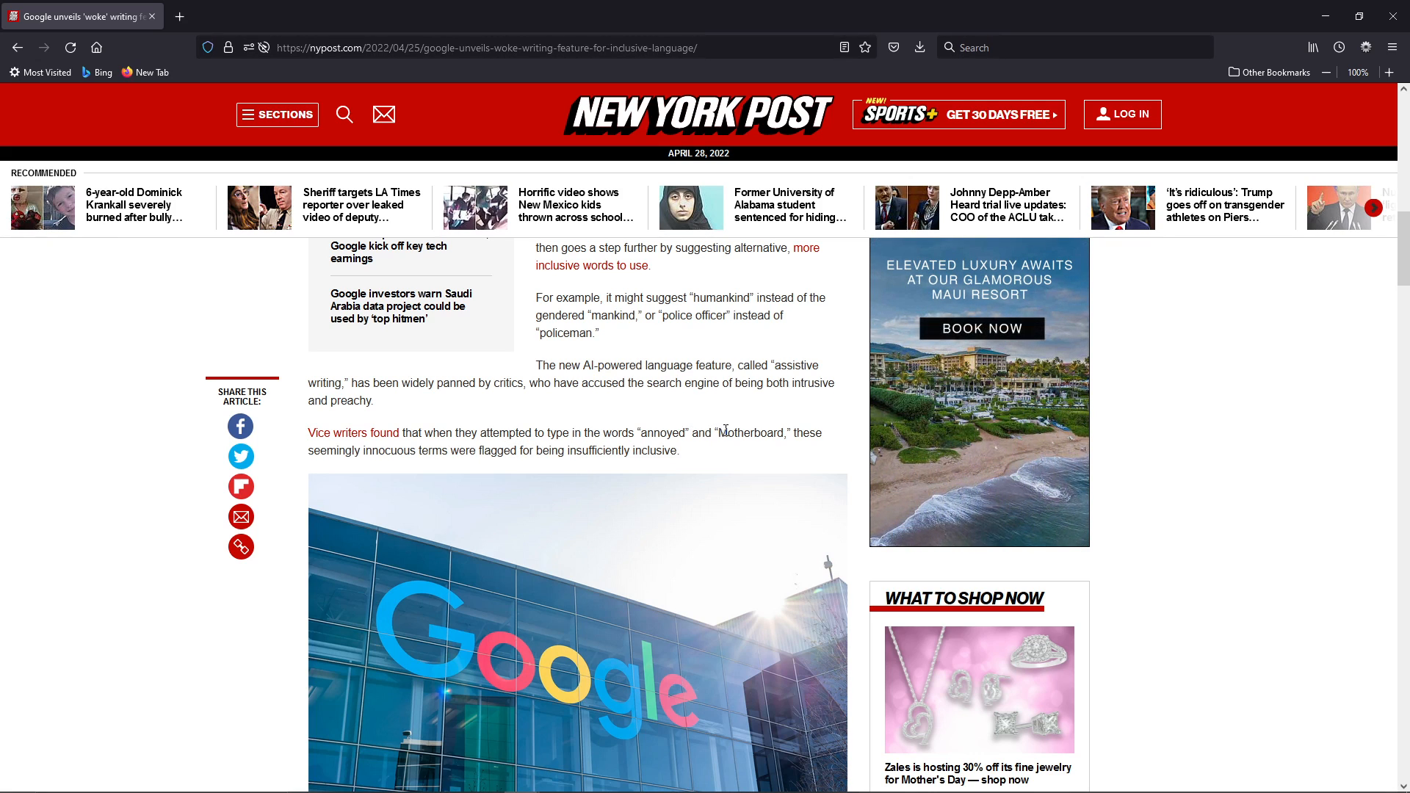
{"action": "mouse_move", "coordinate": [657, 432]}
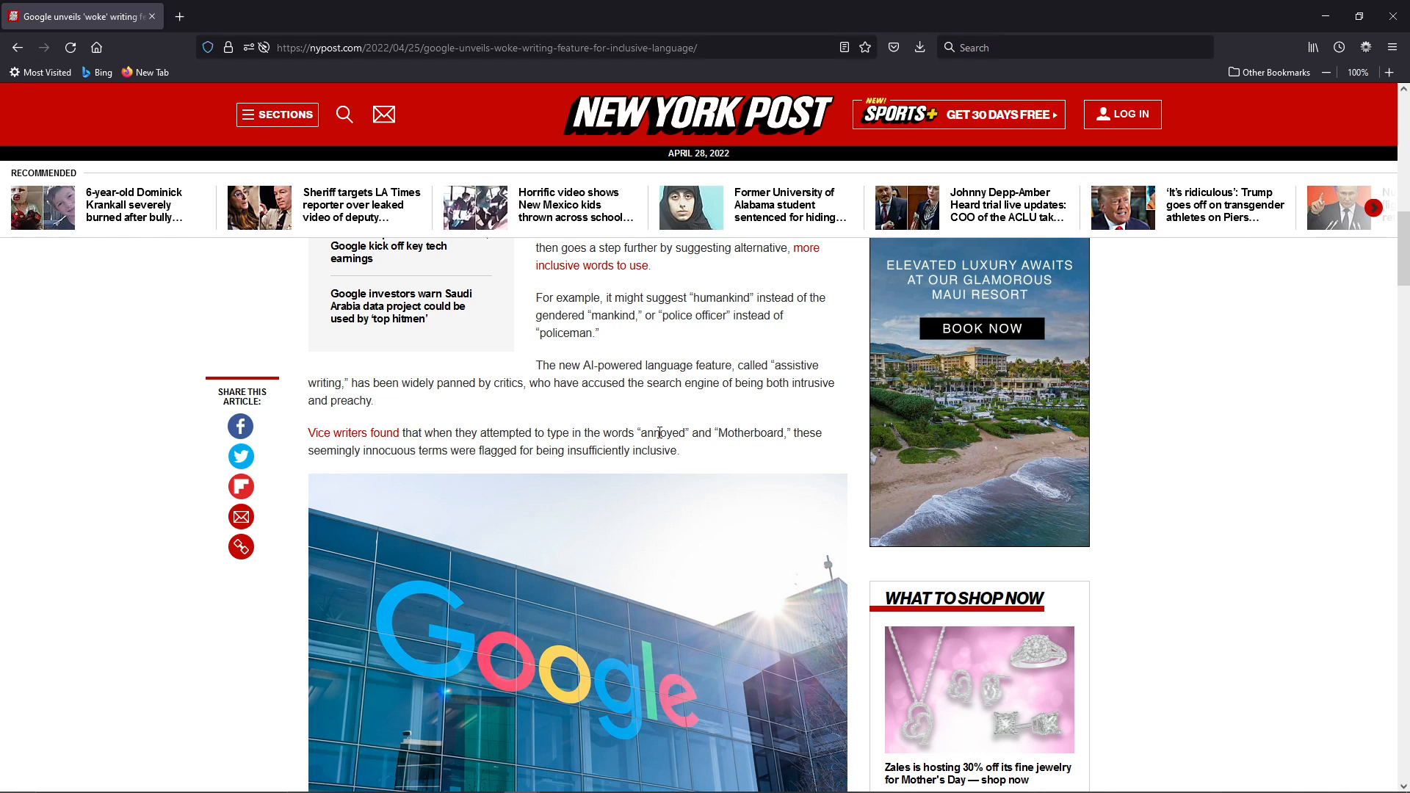
Read the King and Kennedy passages, highlighting 'fierce' in the King quote and clearing it
{"action": "scroll", "scroll_direction": "down", "scroll_amount": 3}
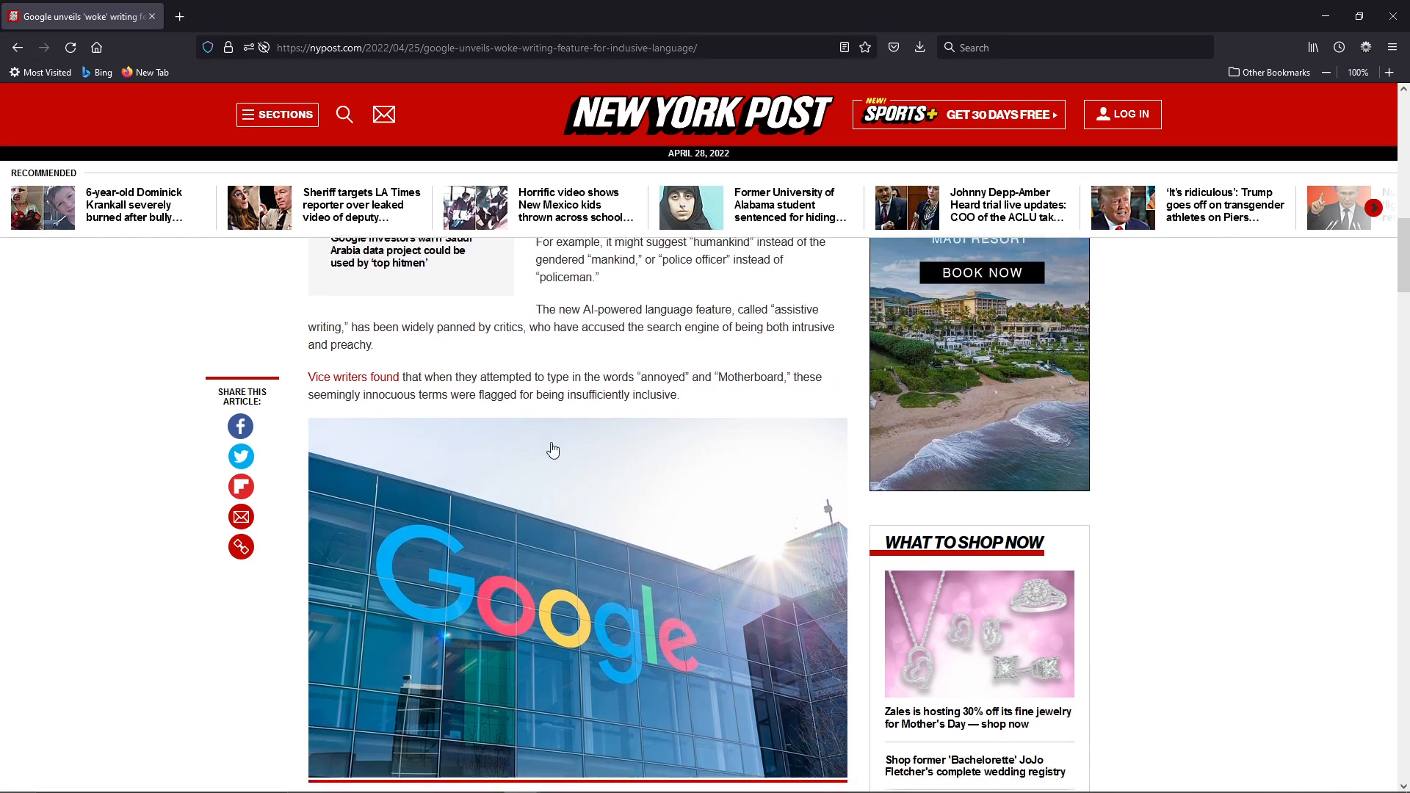
{"action": "scroll", "scroll_direction": "down", "scroll_amount": 3}
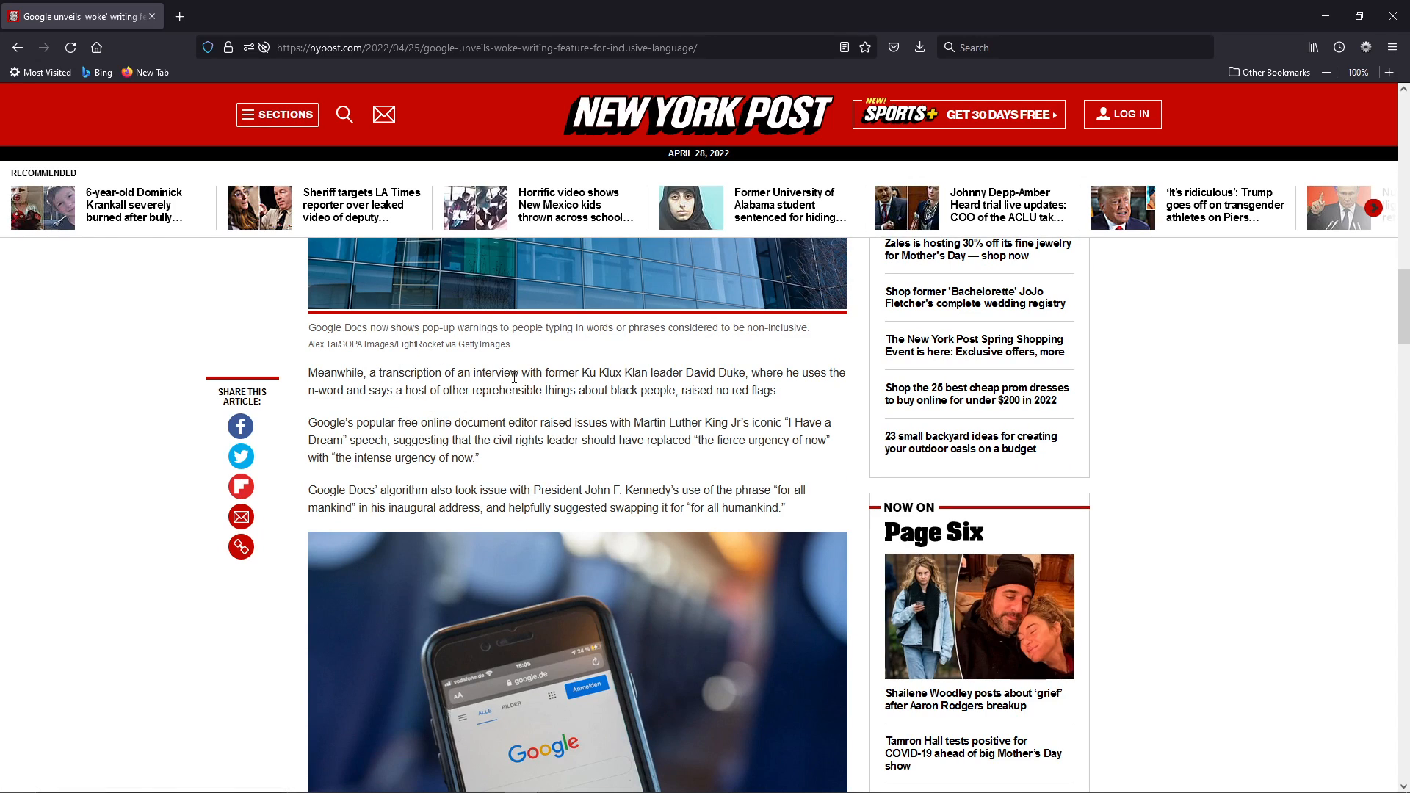
{"action": "mouse_move", "coordinate": [725, 370]}
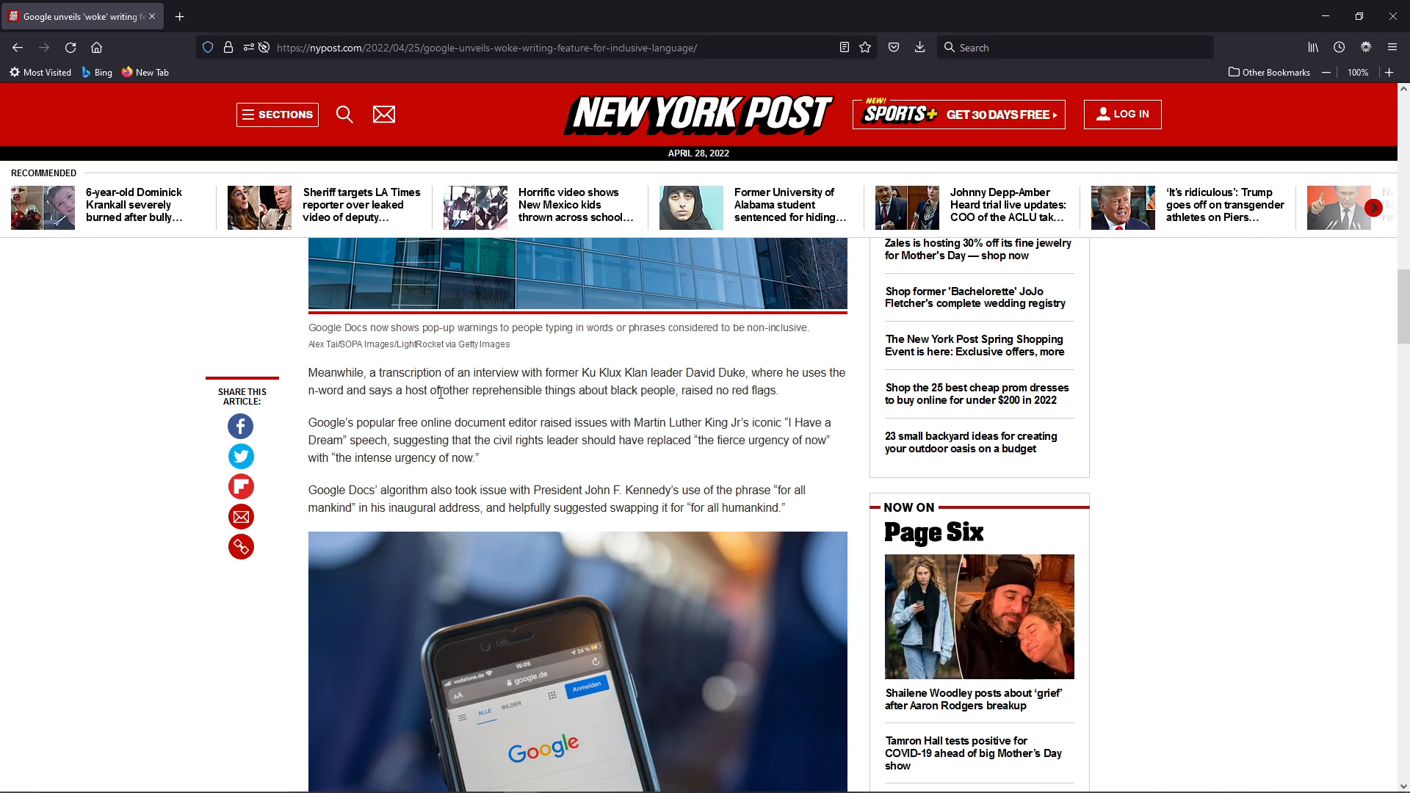
{"action": "mouse_move", "coordinate": [681, 391]}
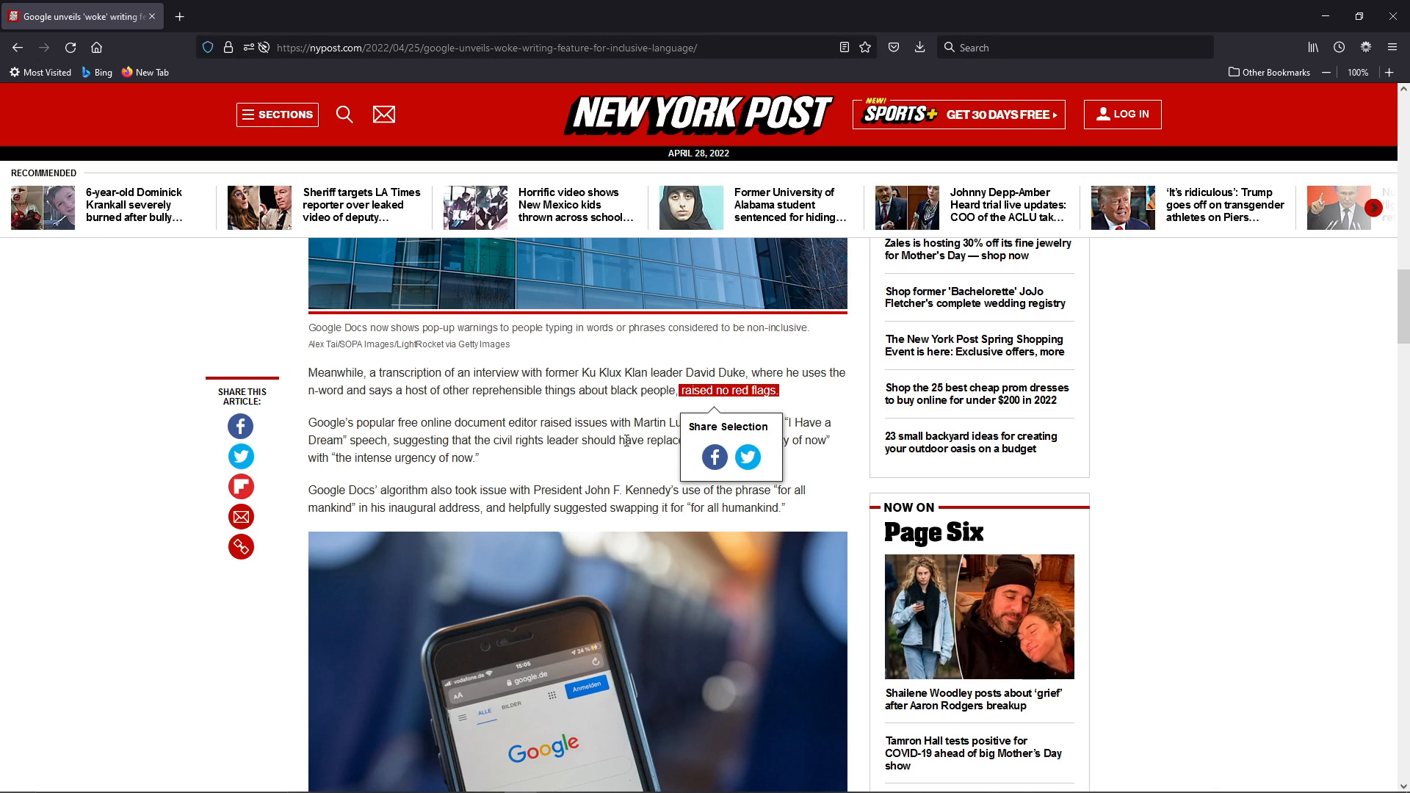
{"action": "left_click", "coordinate": [414, 439]}
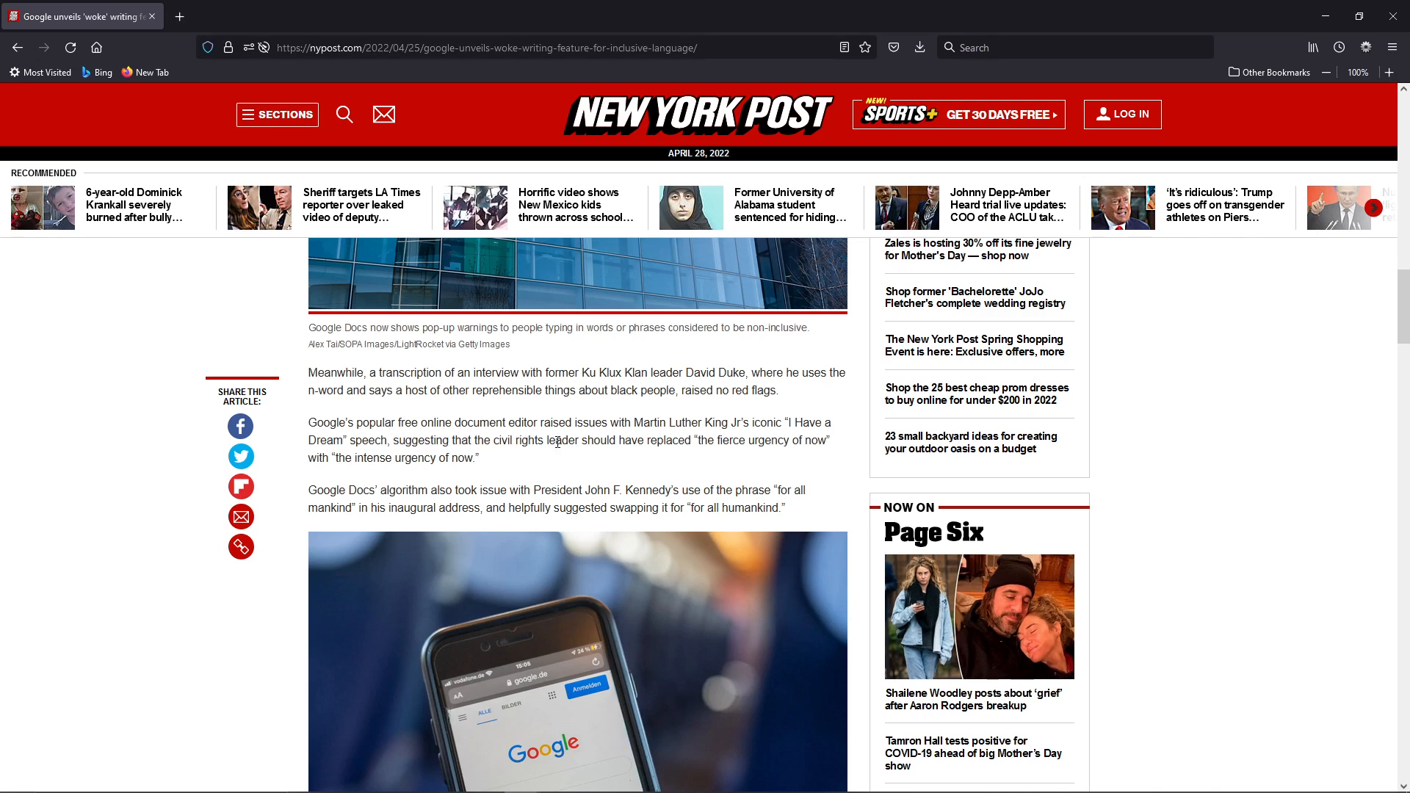
{"action": "double_click", "coordinate": [703, 440]}
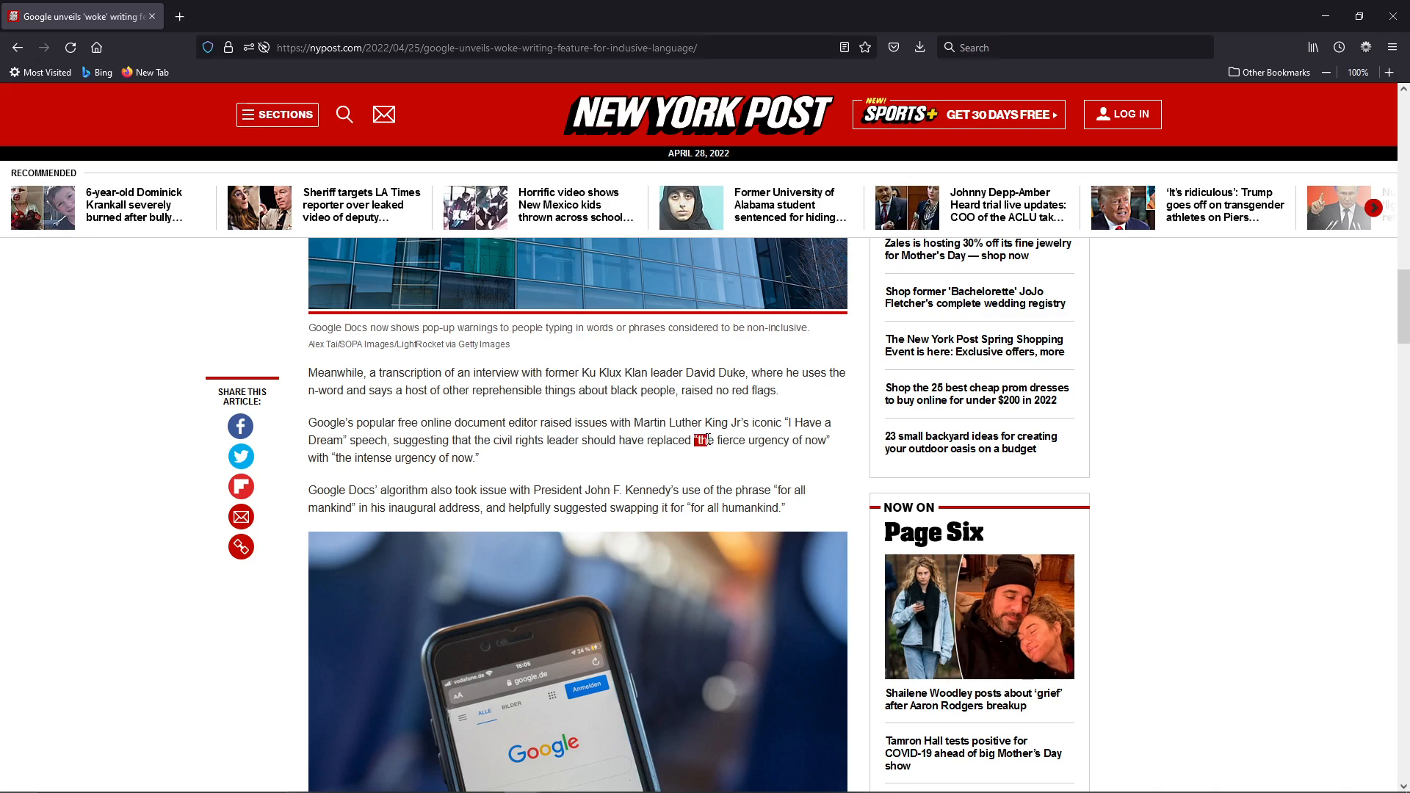
{"action": "left_click_drag", "start_coordinate": [692, 439], "coordinate": [827, 440]}
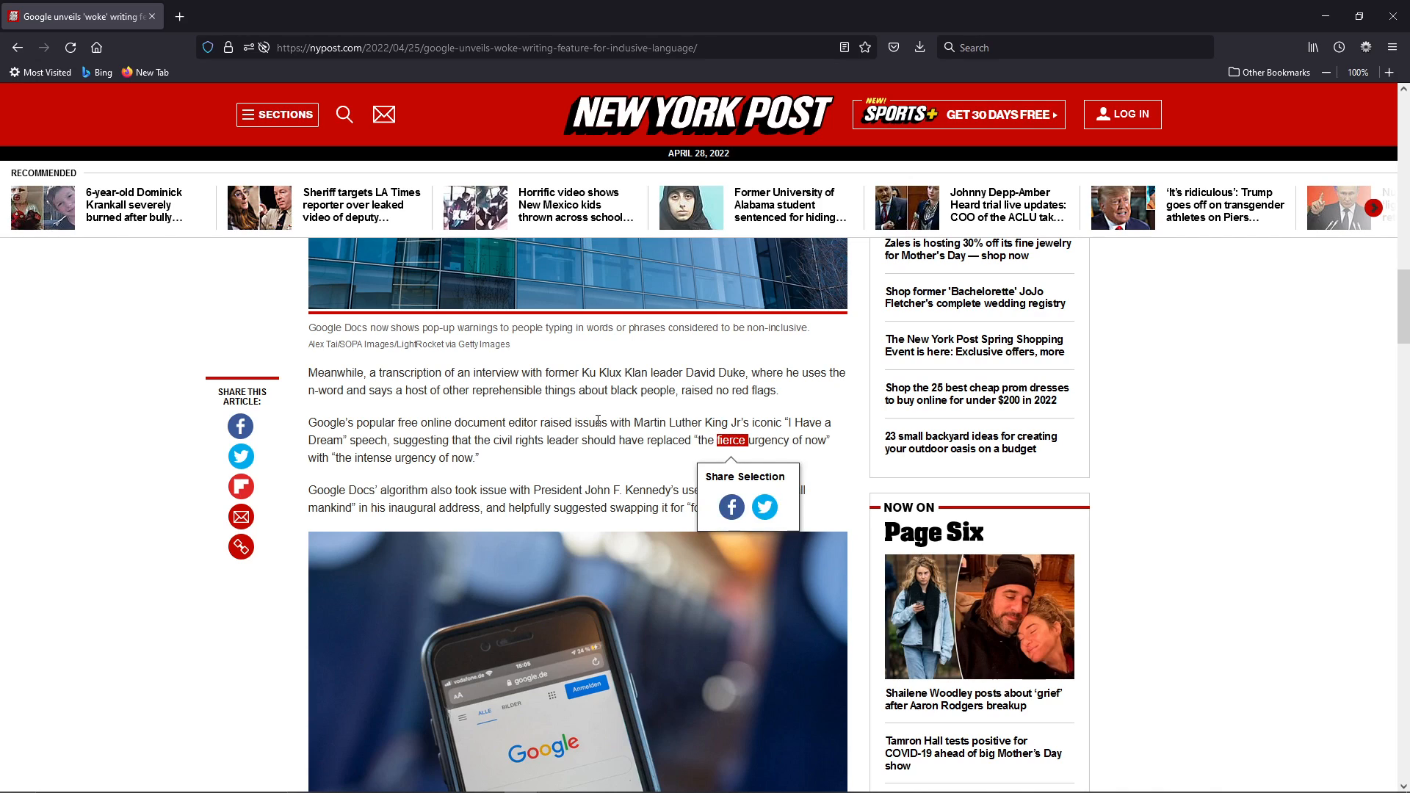
{"action": "left_click", "coordinate": [597, 428]}
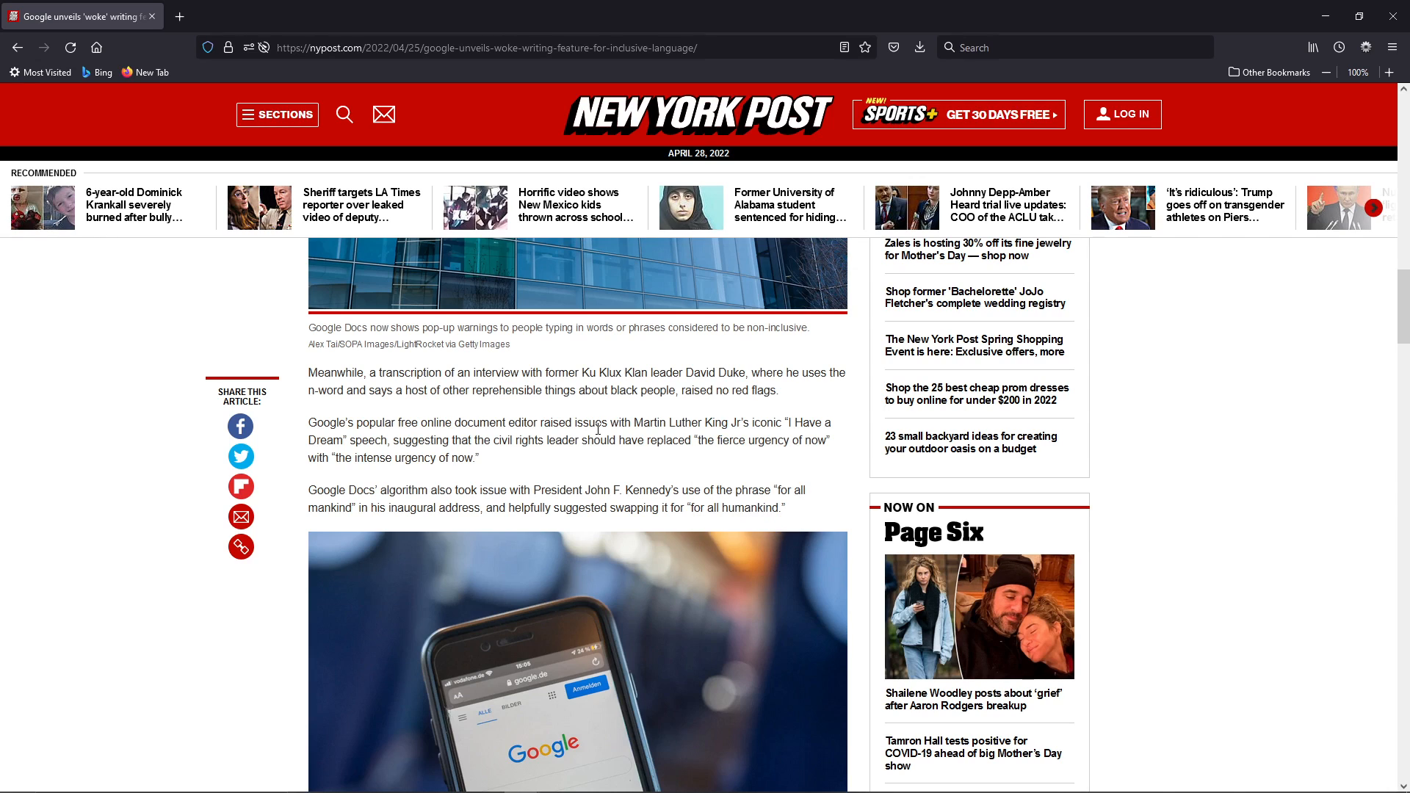
{"action": "scroll", "scroll_direction": "down", "scroll_amount": 3}
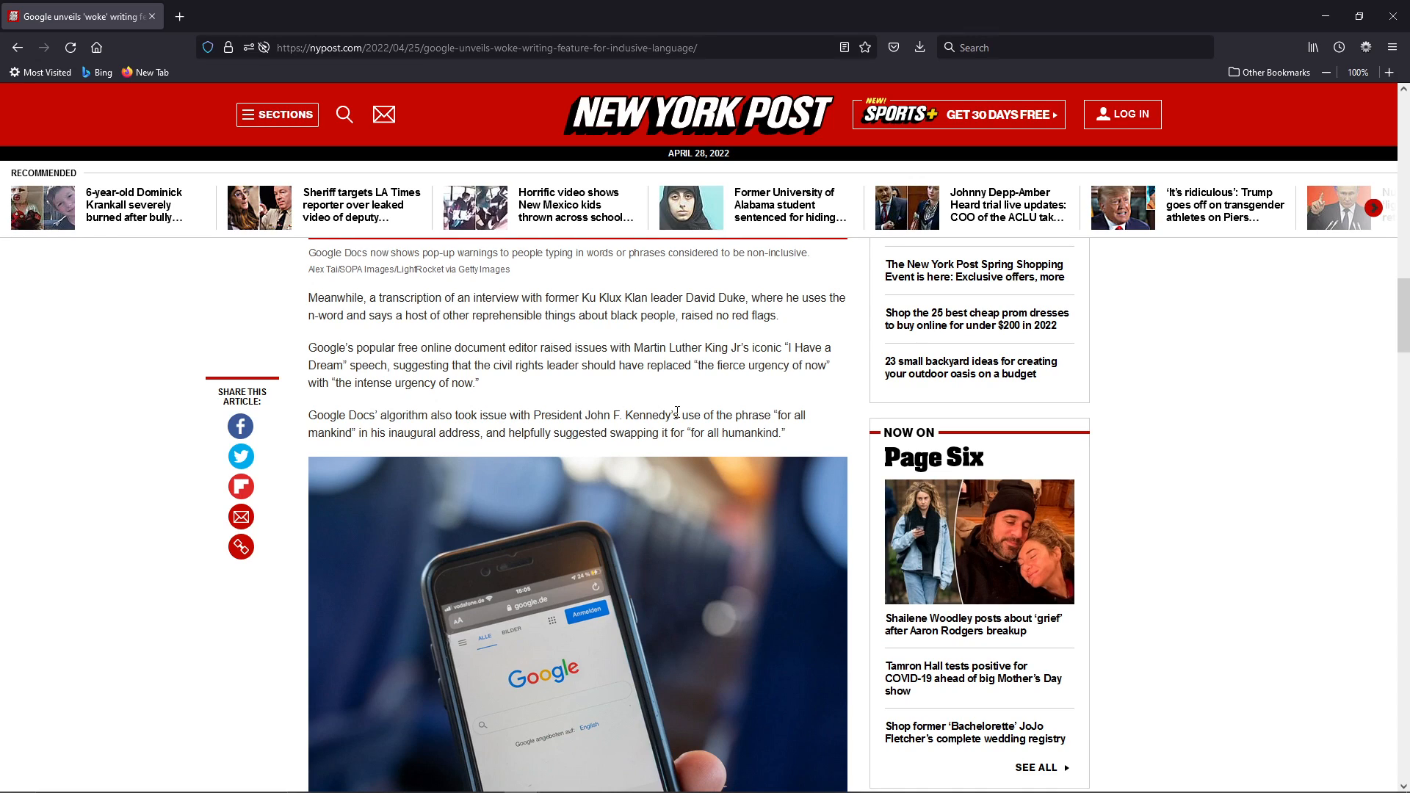
{"action": "mouse_move", "coordinate": [370, 432]}
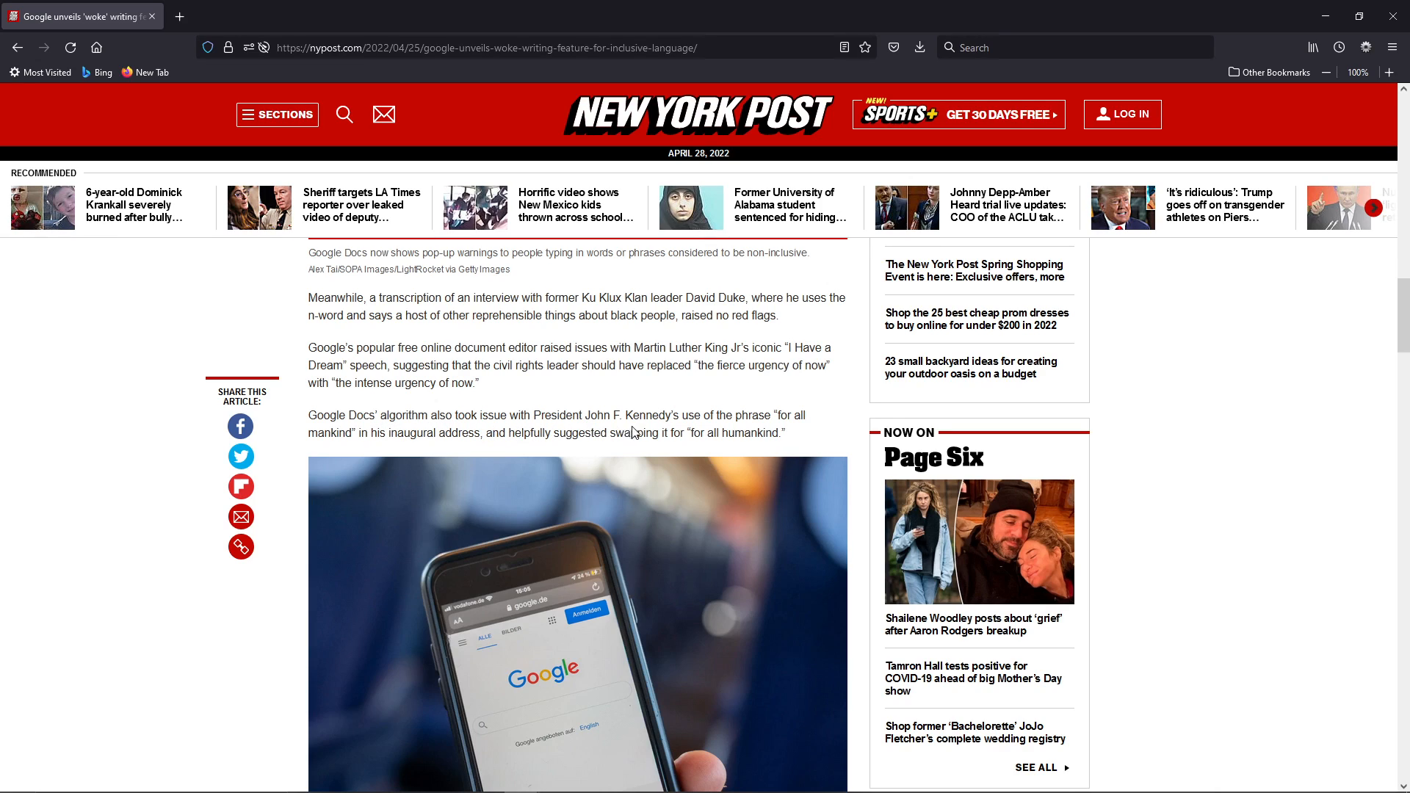
Highlight the Google spokesperson's full closing quote about ongoing evolution at the article's end
{"action": "scroll", "scroll_direction": "down", "scroll_amount": 3}
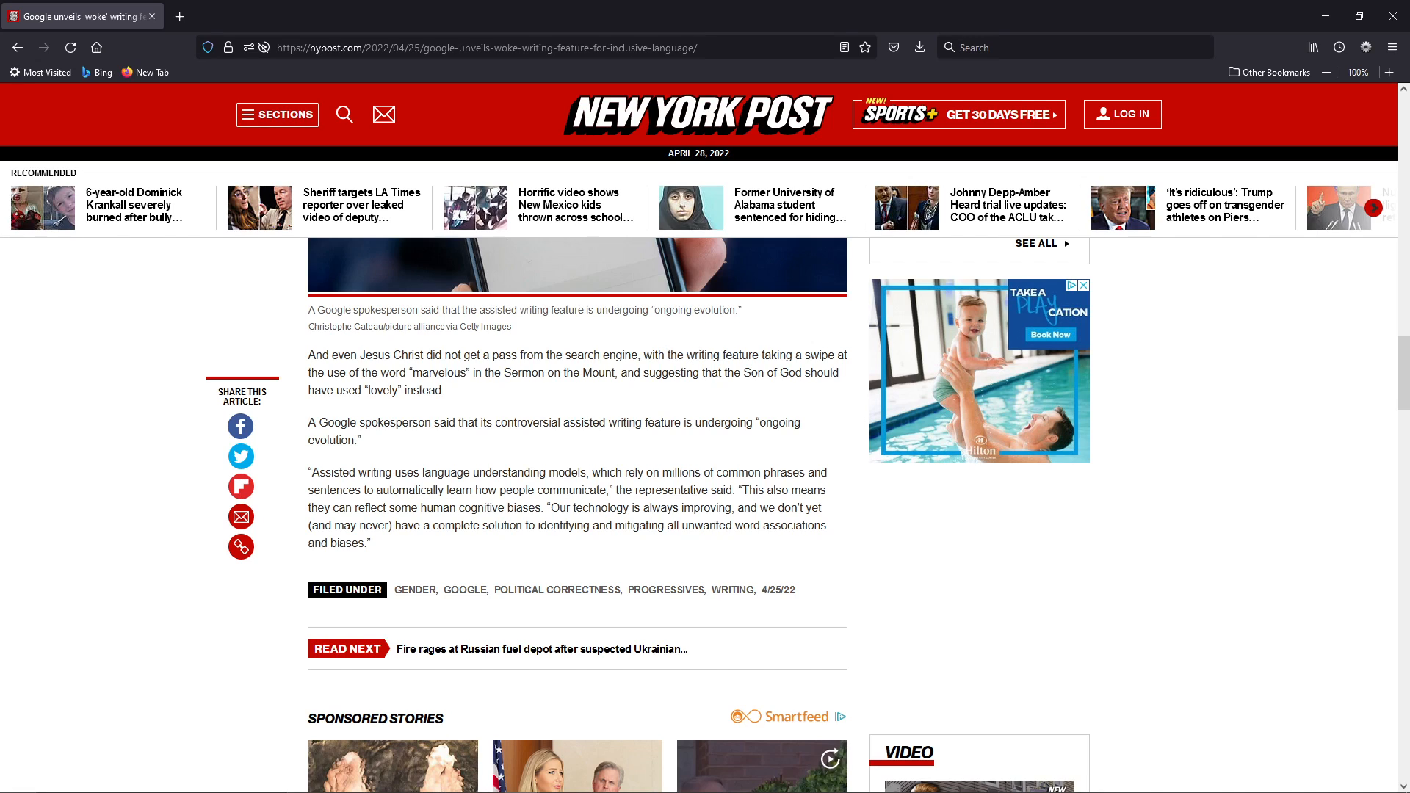
{"action": "mouse_move", "coordinate": [425, 370]}
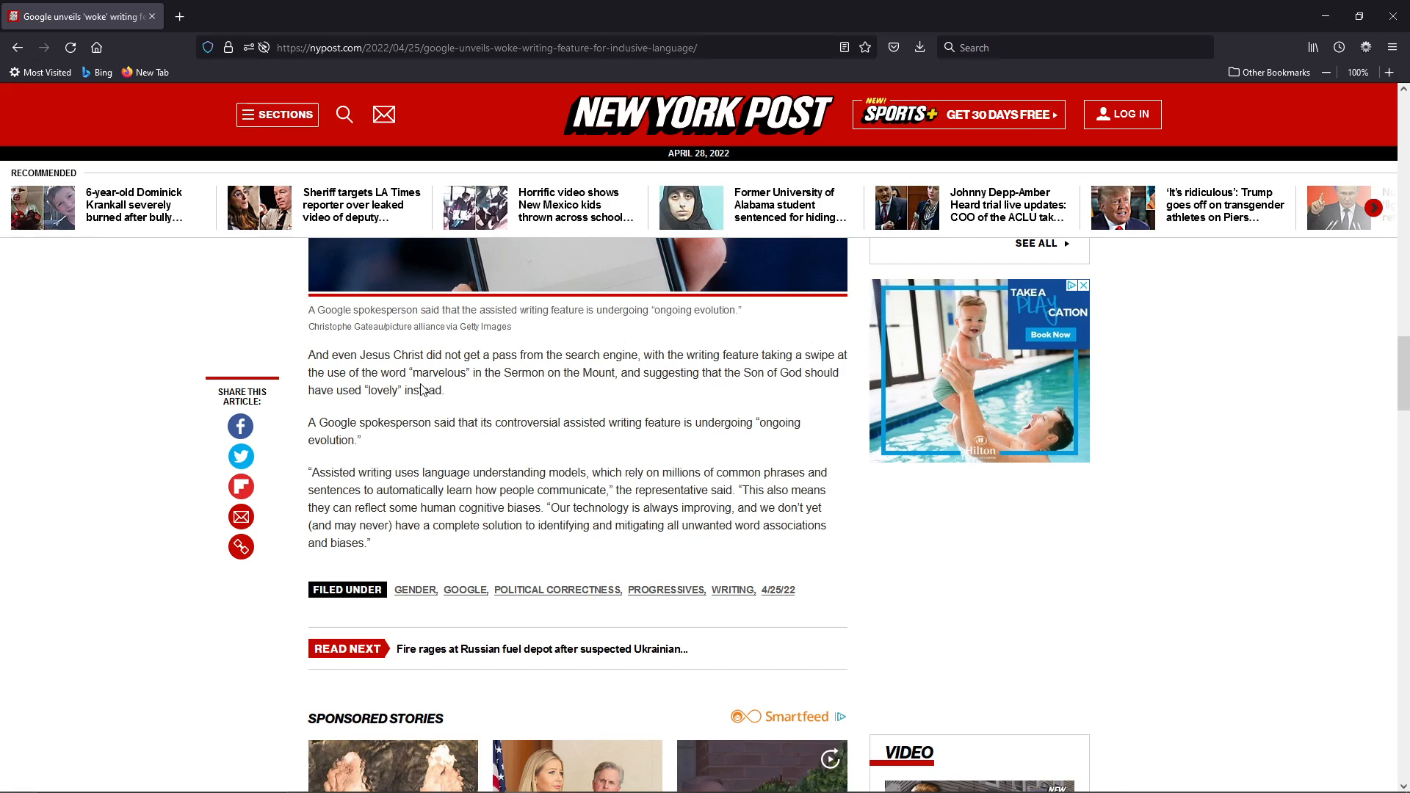
{"action": "mouse_move", "coordinate": [402, 422]}
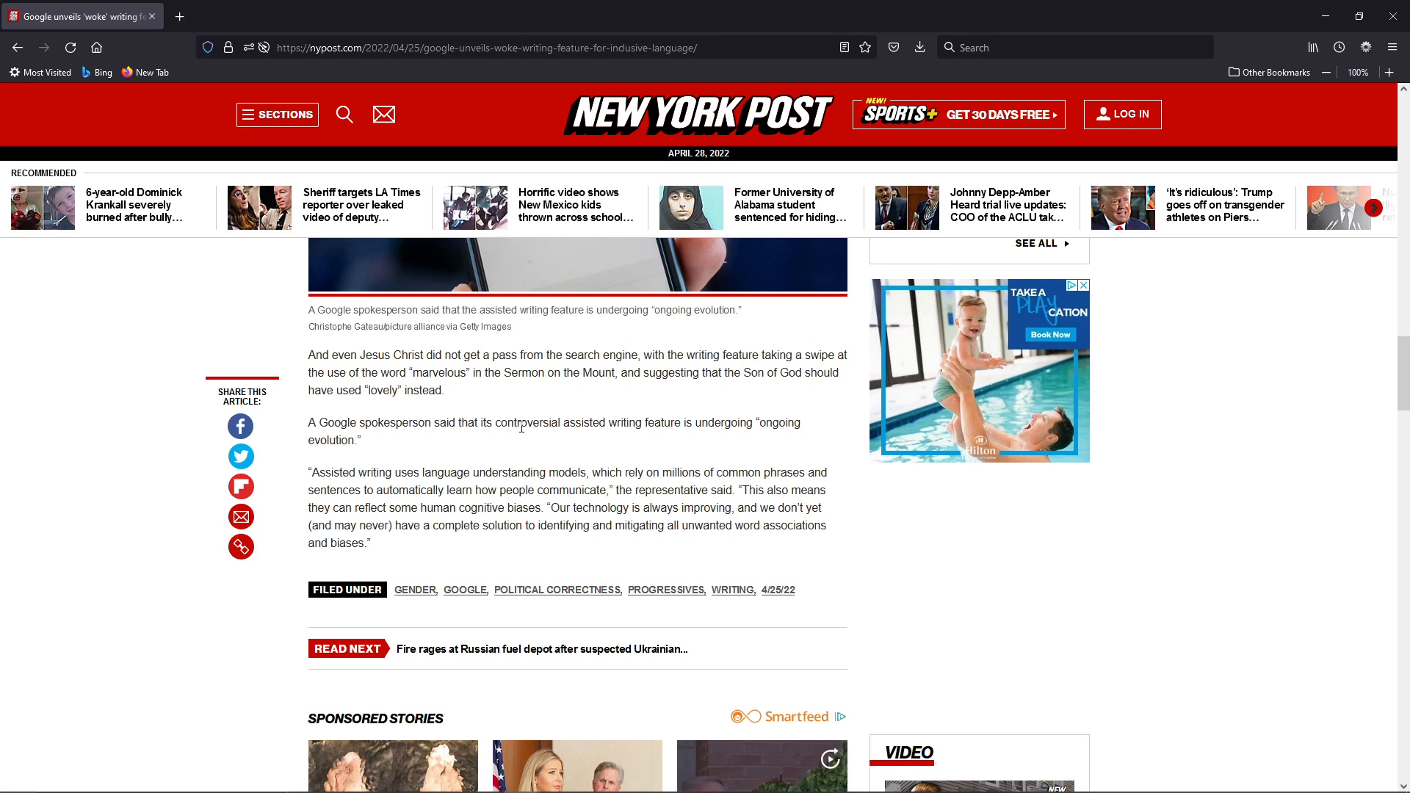
{"action": "mouse_move", "coordinate": [696, 422]}
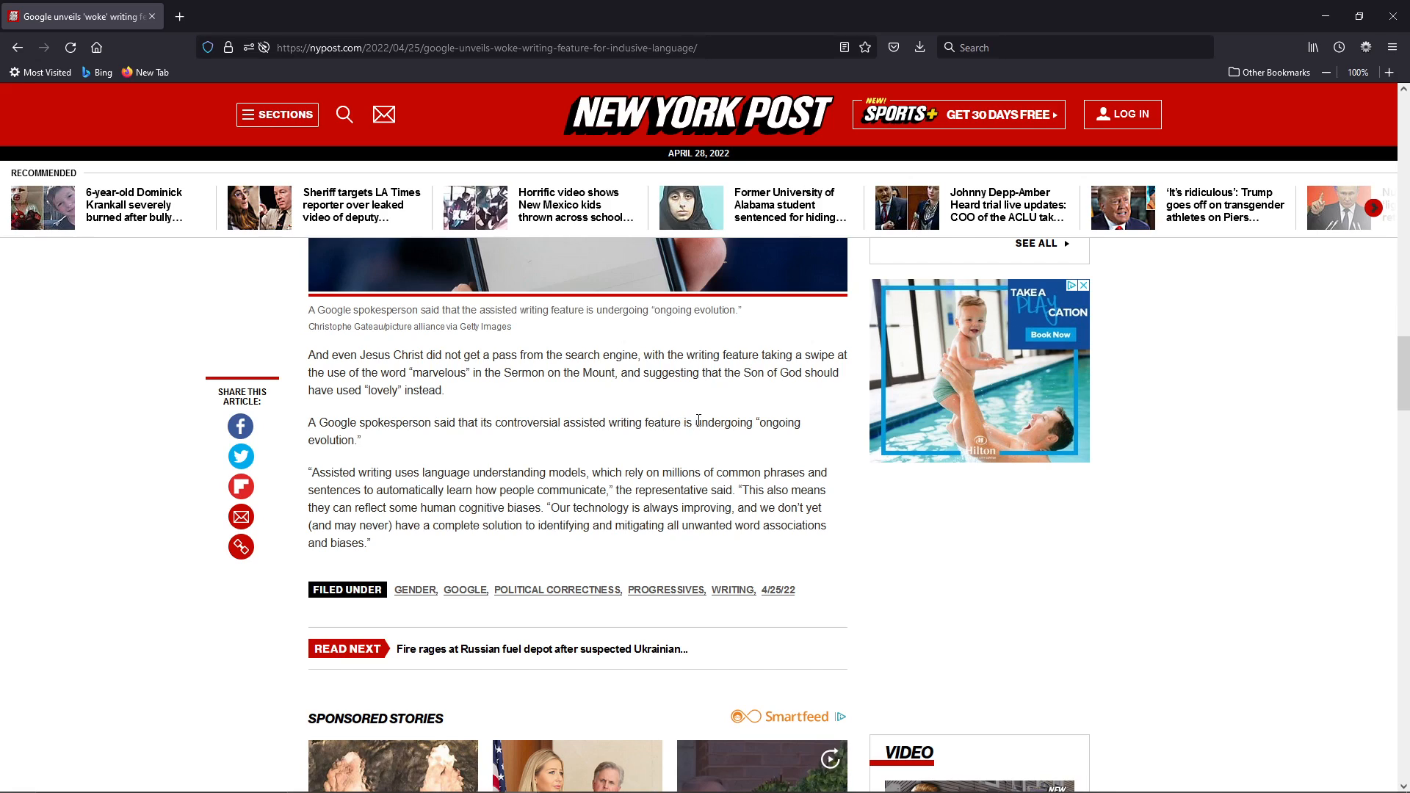
{"action": "mouse_move", "coordinate": [507, 450]}
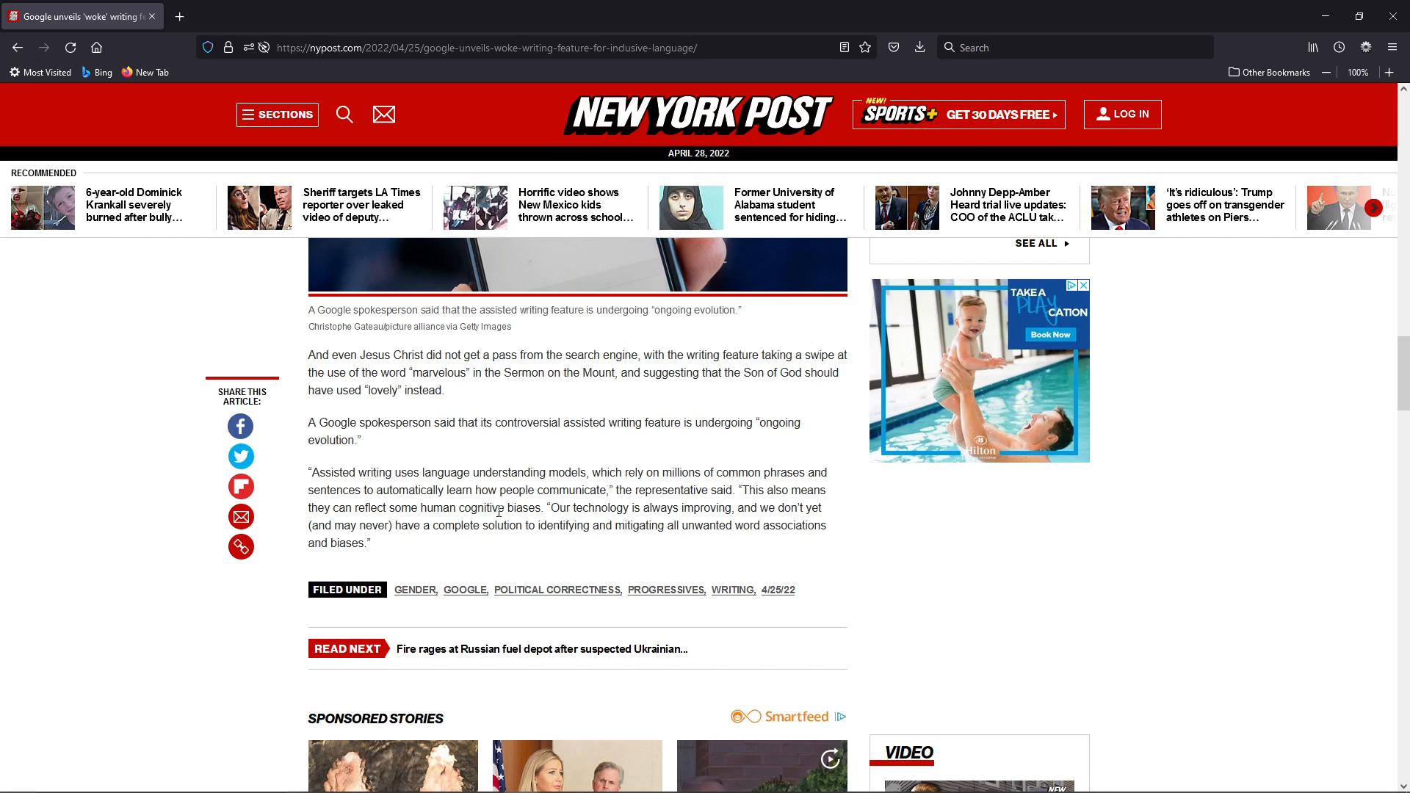
{"action": "mouse_move", "coordinate": [554, 504]}
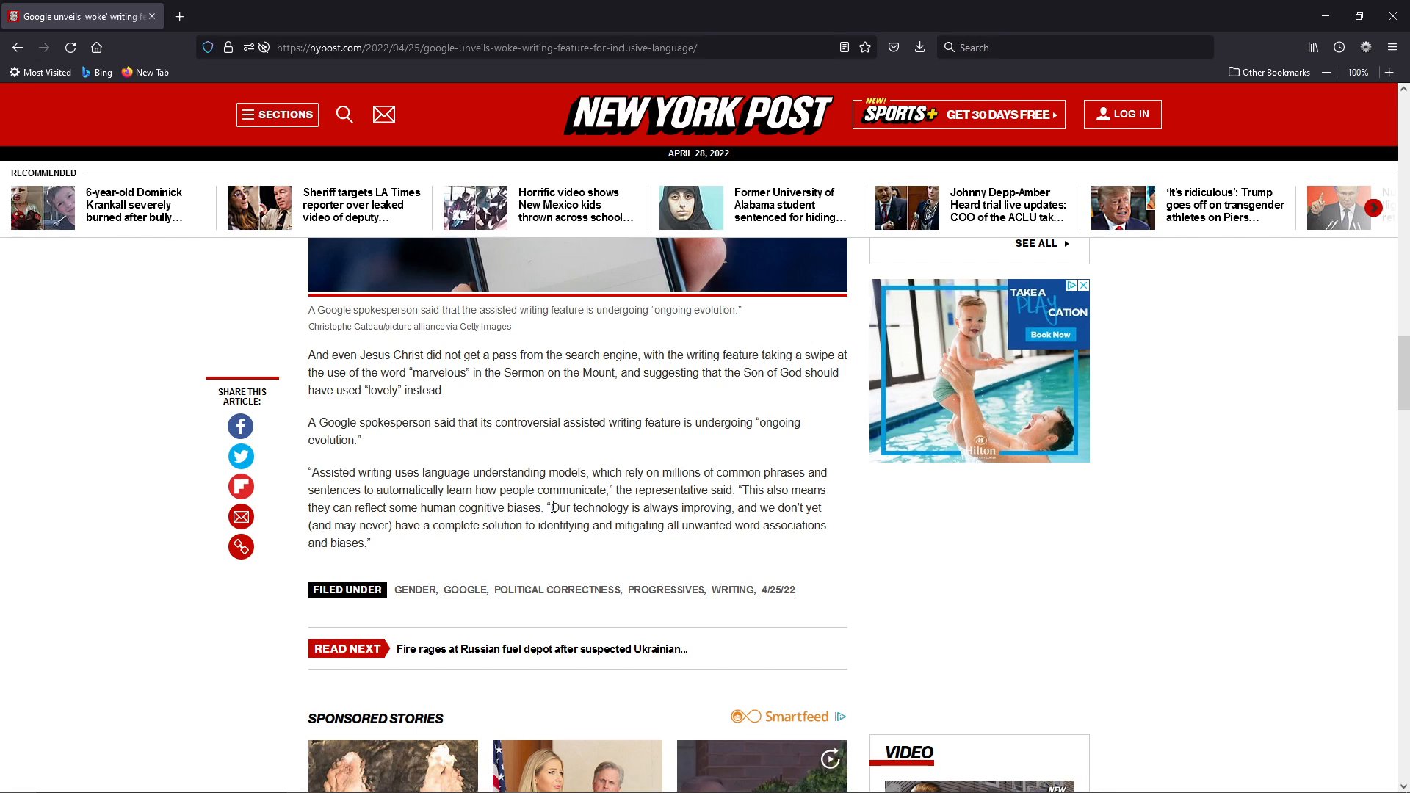
{"action": "left_click_drag", "start_coordinate": [550, 507], "coordinate": [735, 507]}
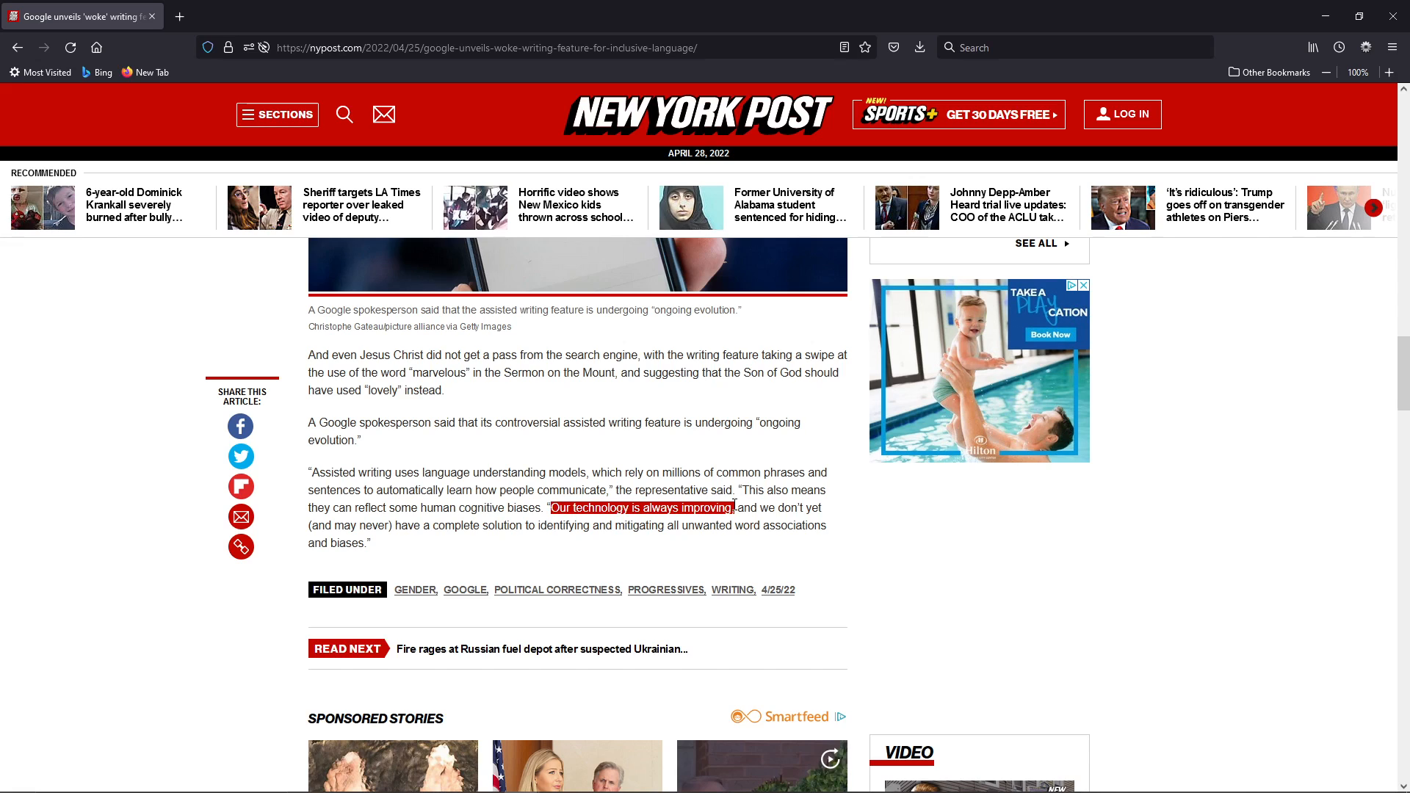
{"action": "left_click_drag", "start_coordinate": [734, 506], "coordinate": [431, 526]}
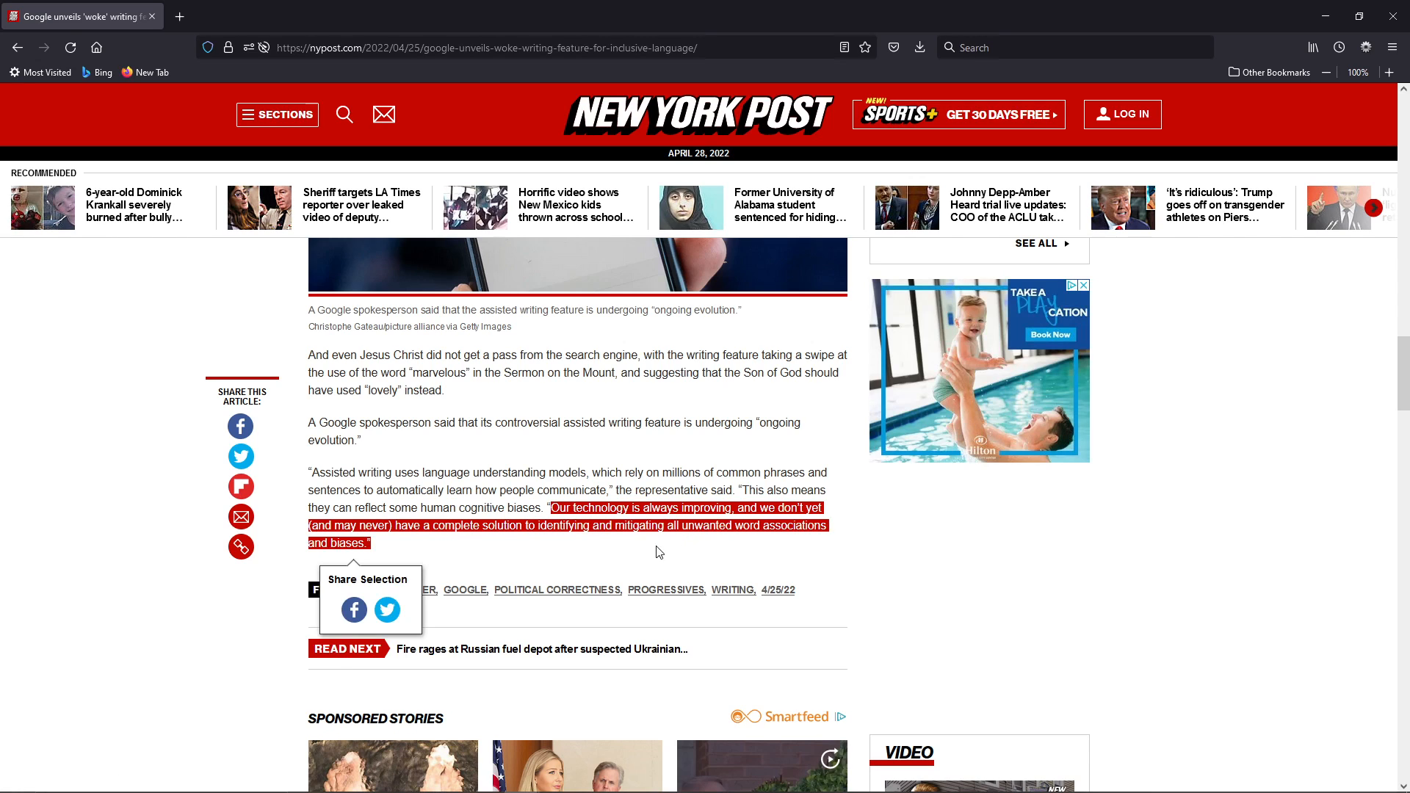
Clear the quote highlight and show the author's archive and feed options in the byline
{"action": "left_click", "coordinate": [636, 487]}
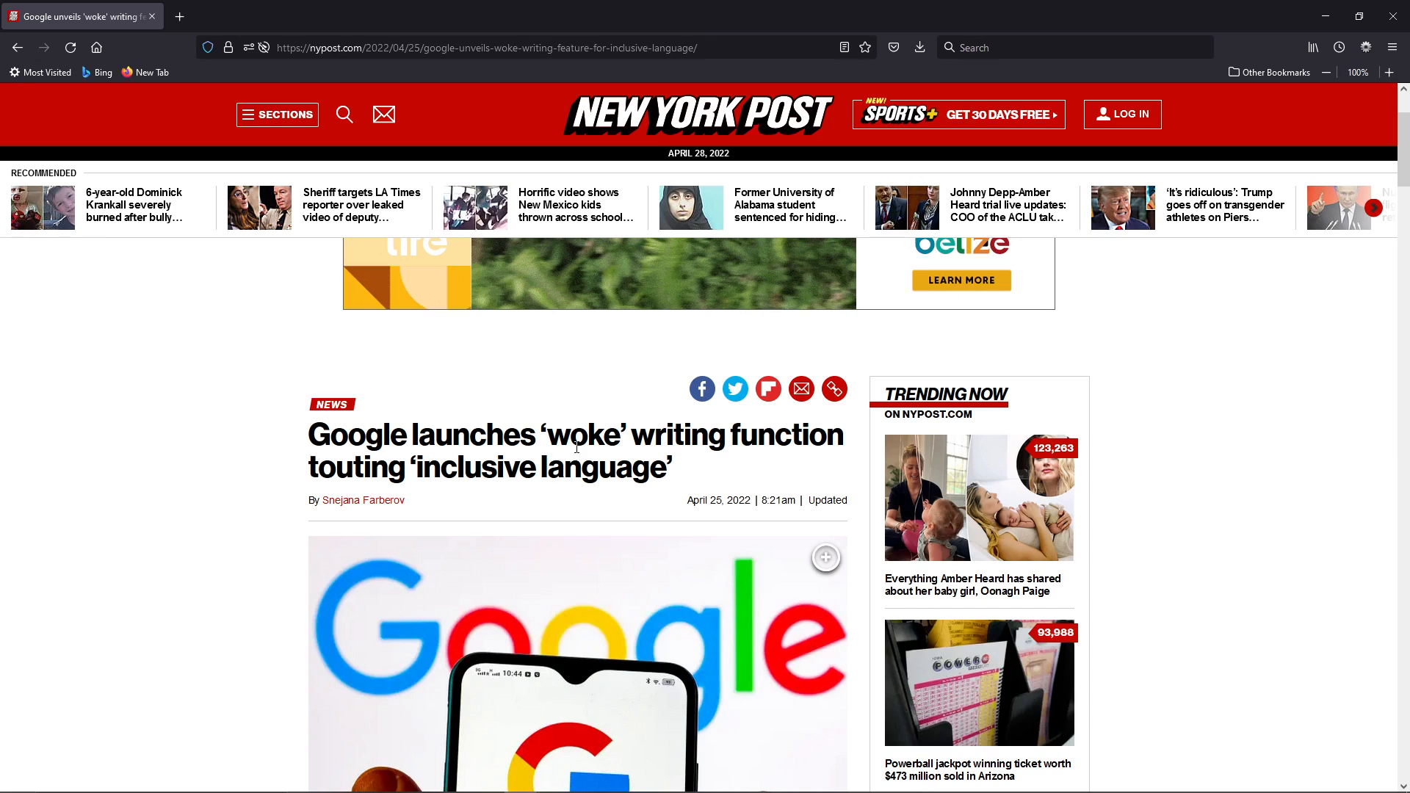
{"action": "left_click", "coordinate": [363, 500]}
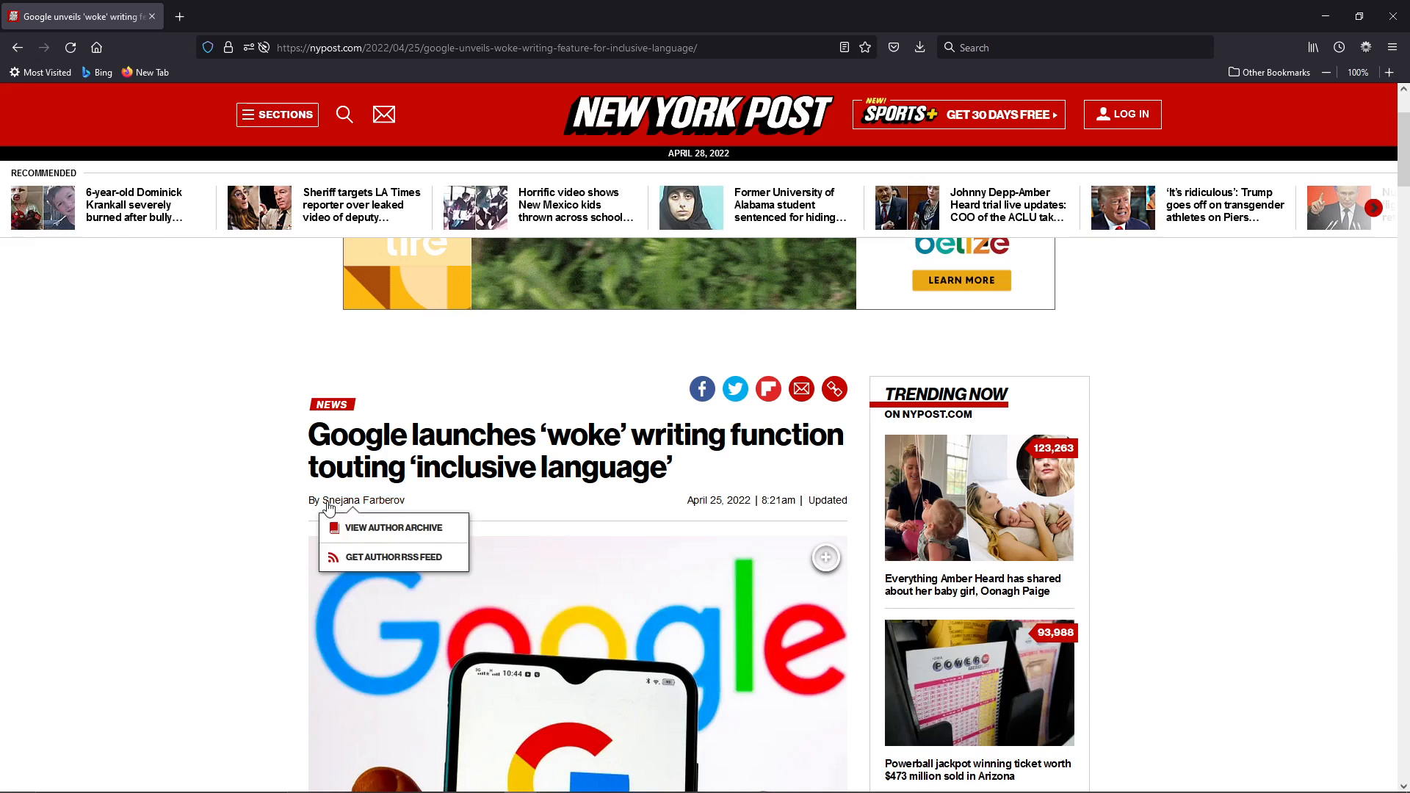